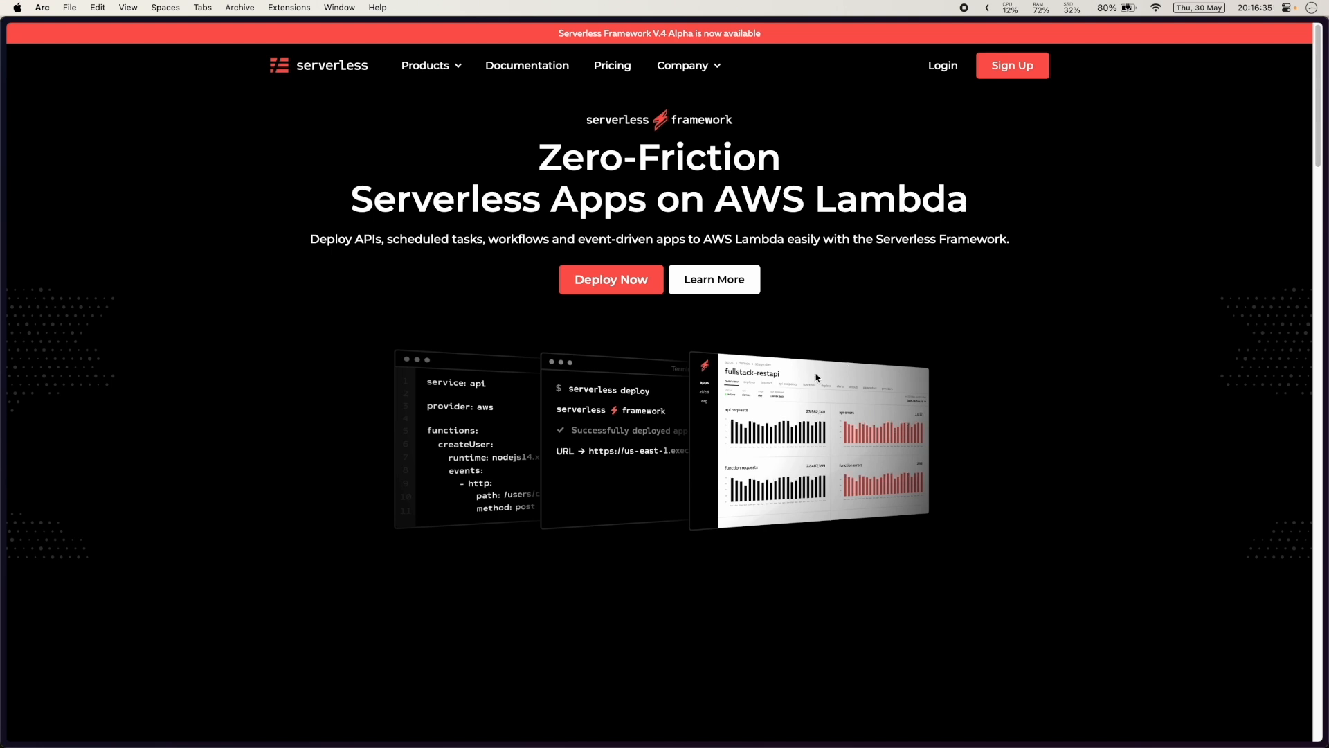
mouse_move(795, 331)
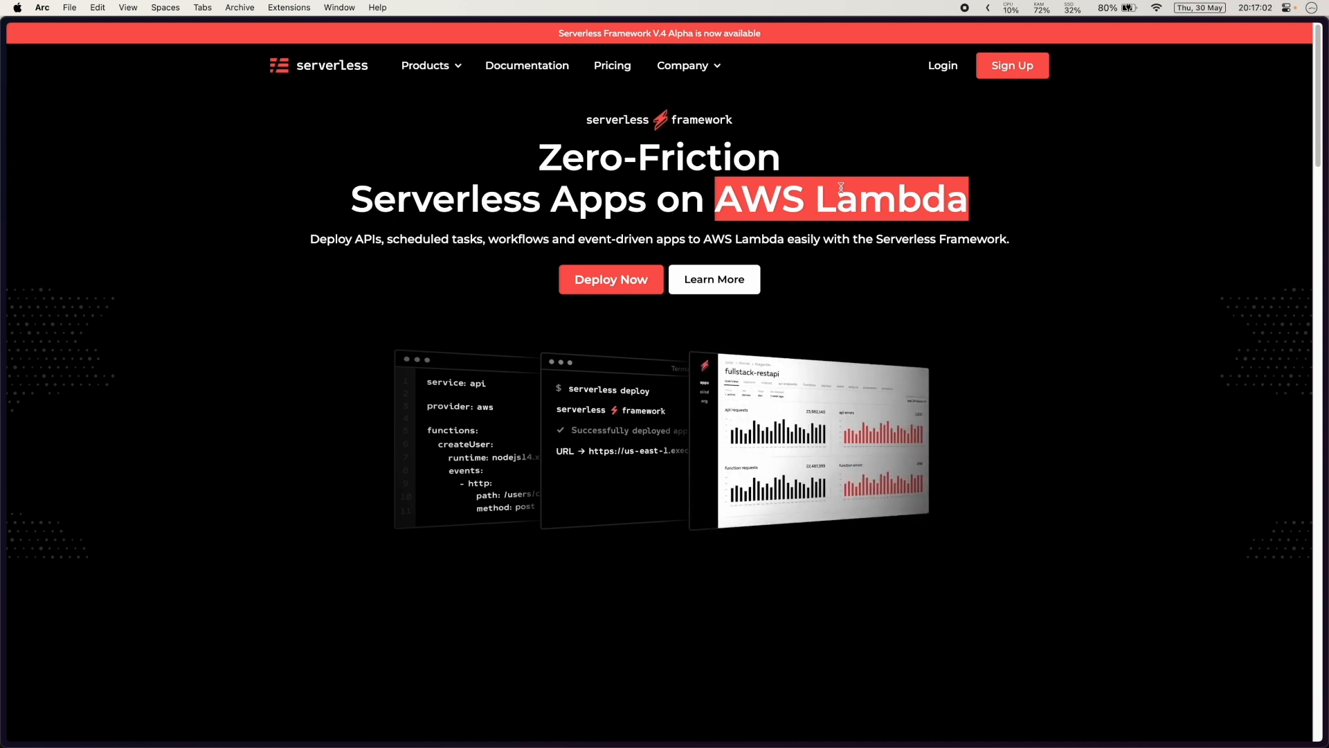
mouse_move(290, 245)
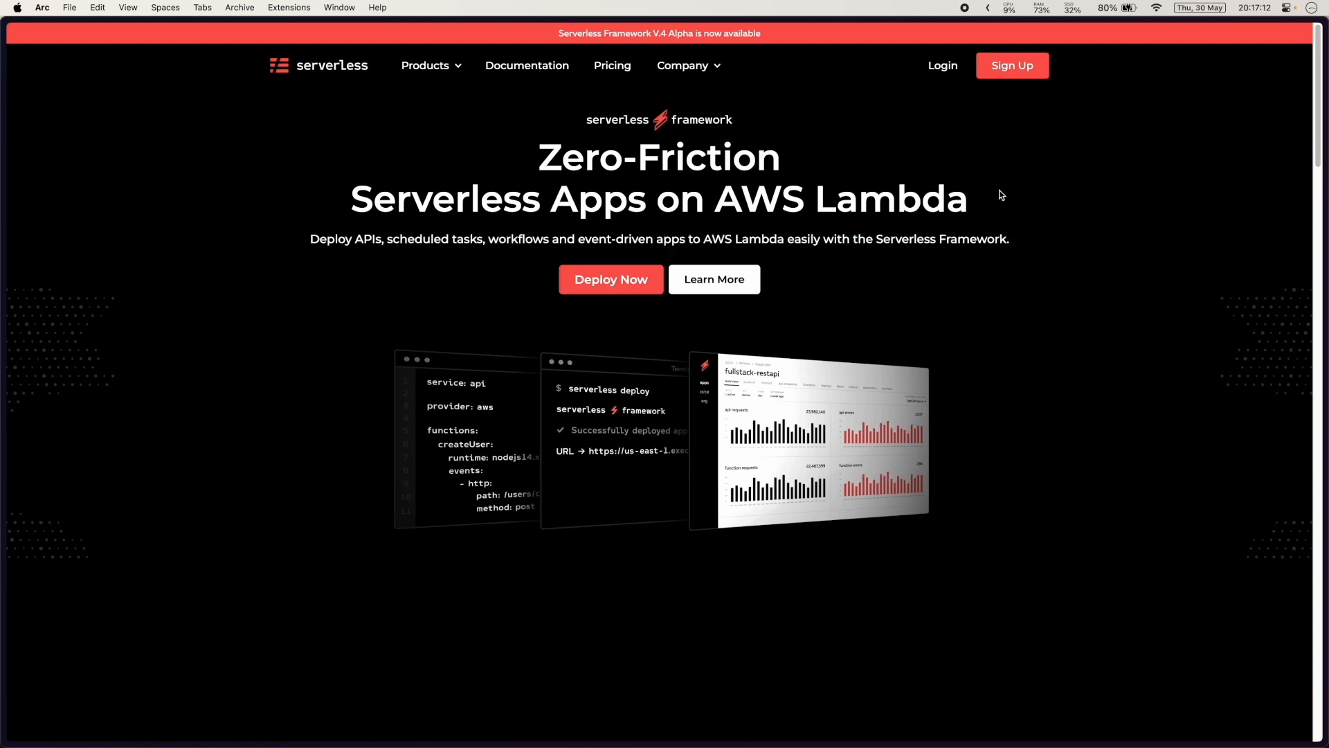
Step: Scroll through the homepage feature sections and back up
scroll("down", 3)
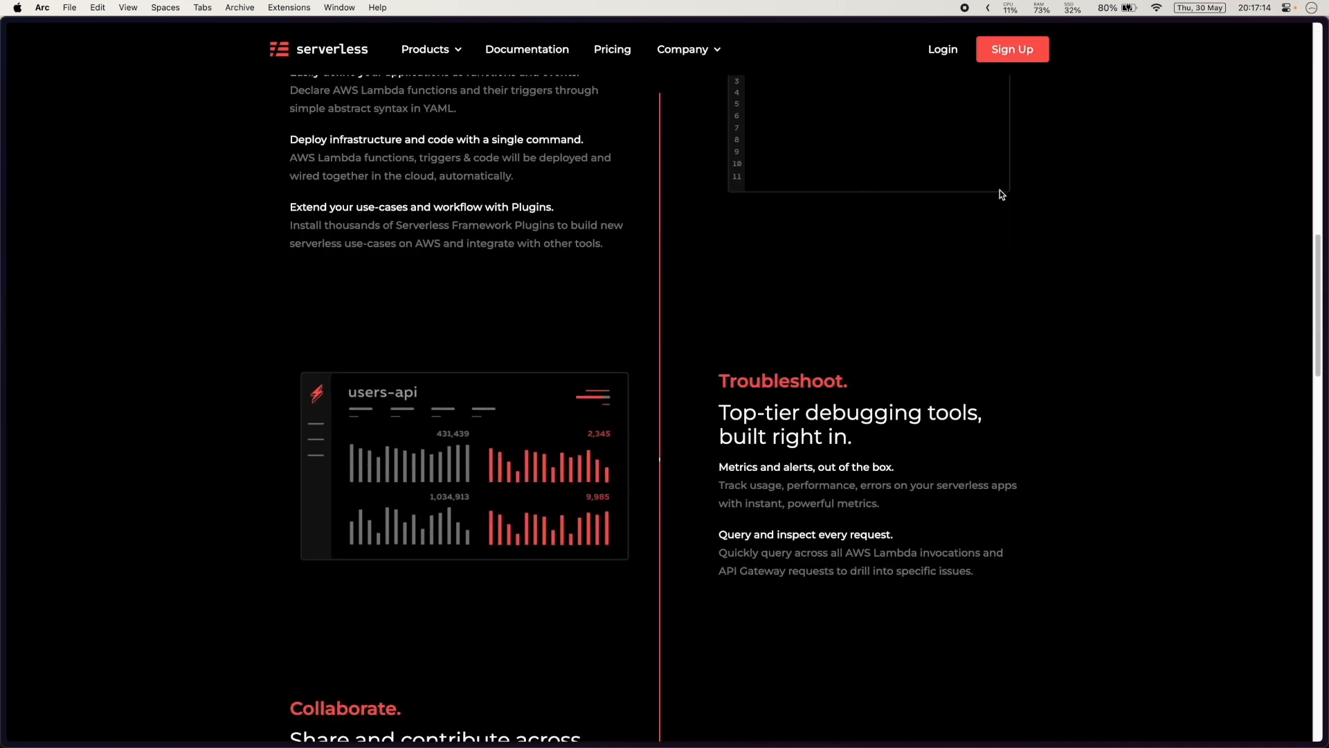
scroll("up", 3)
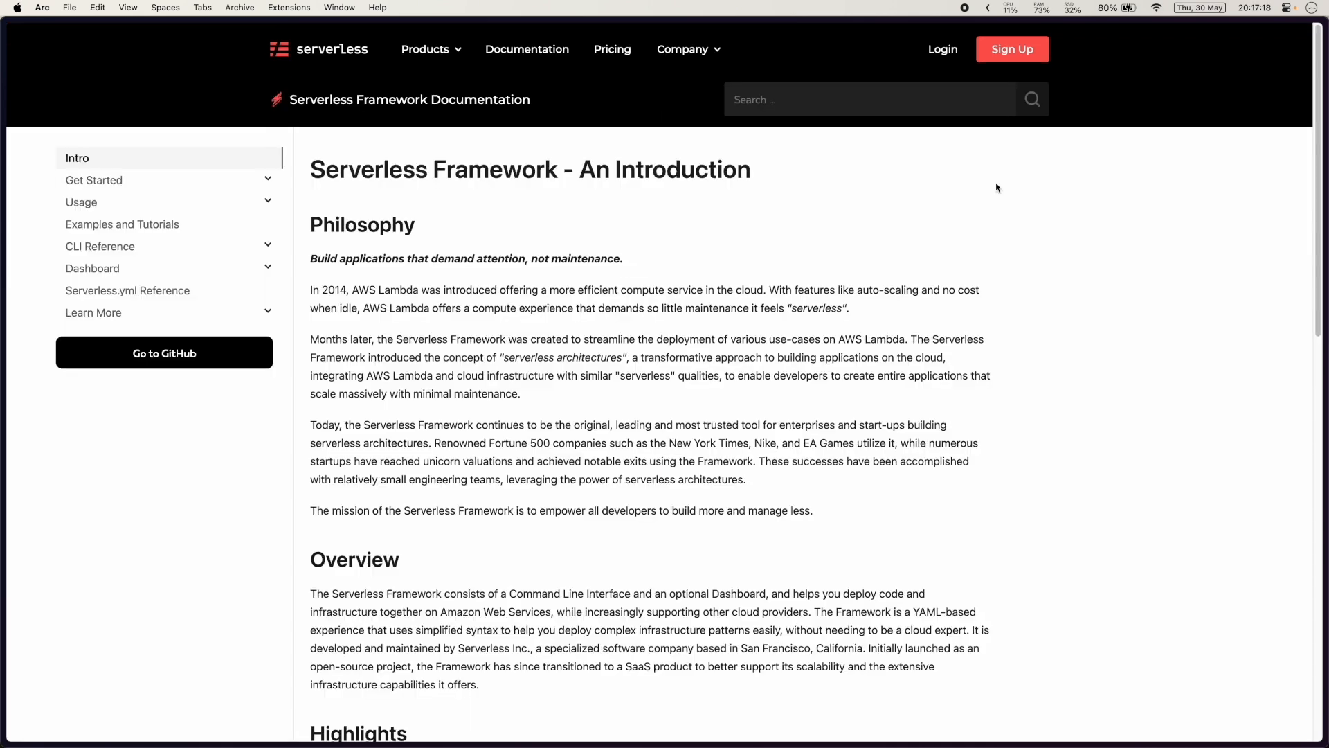
mouse_move(589, 189)
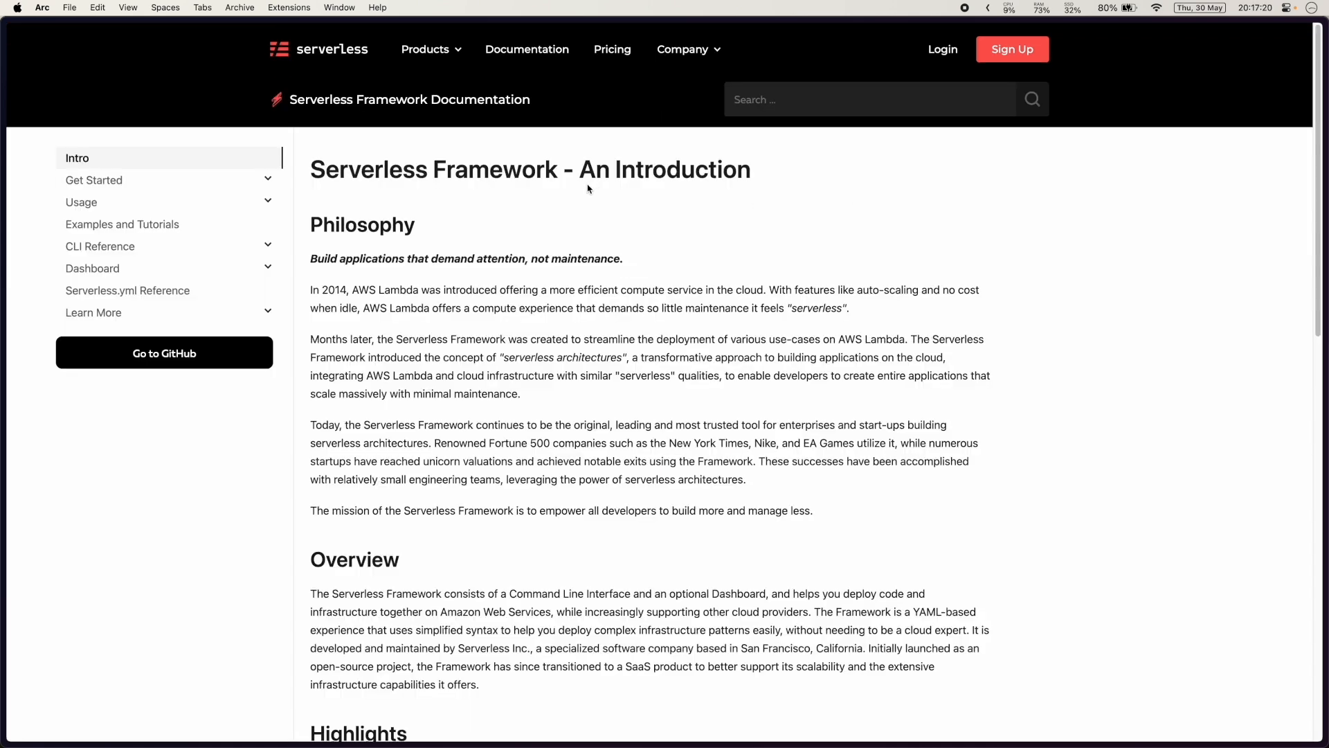
left_click_drag(347, 219, 585, 432)
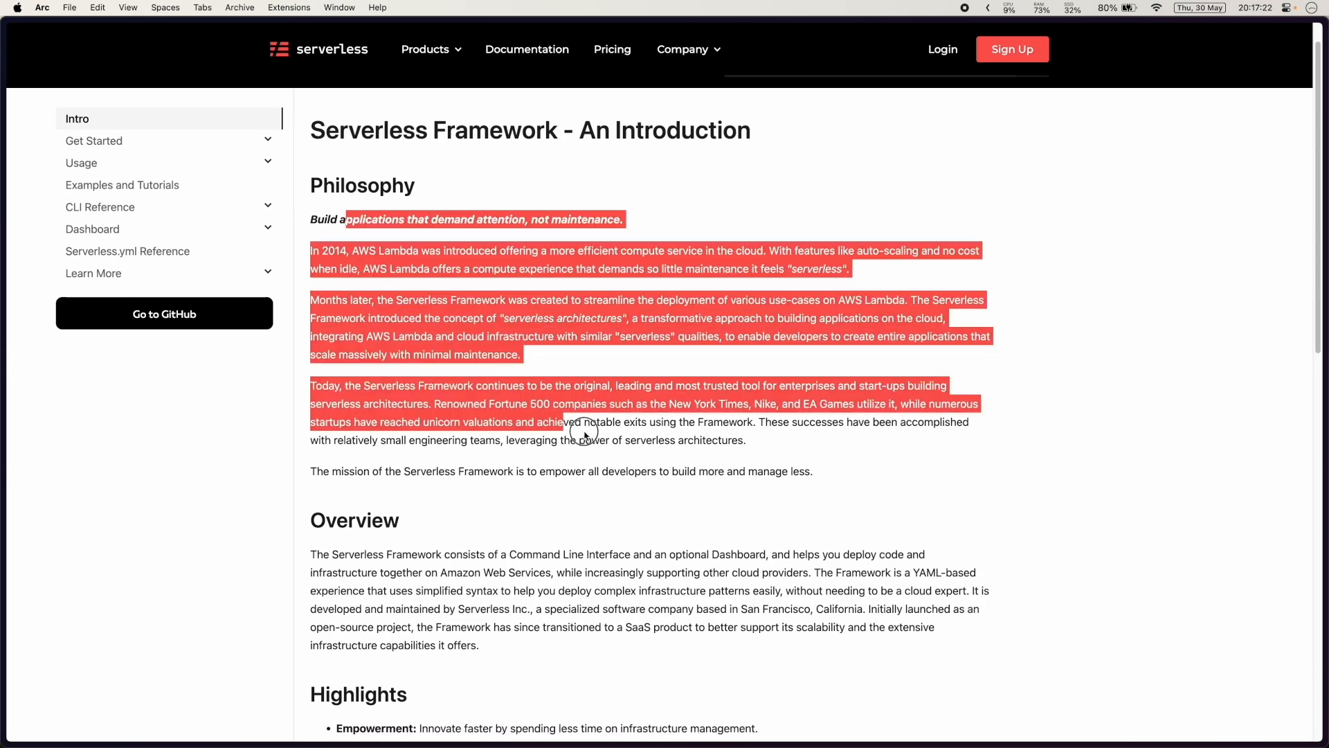
left_click(824, 476)
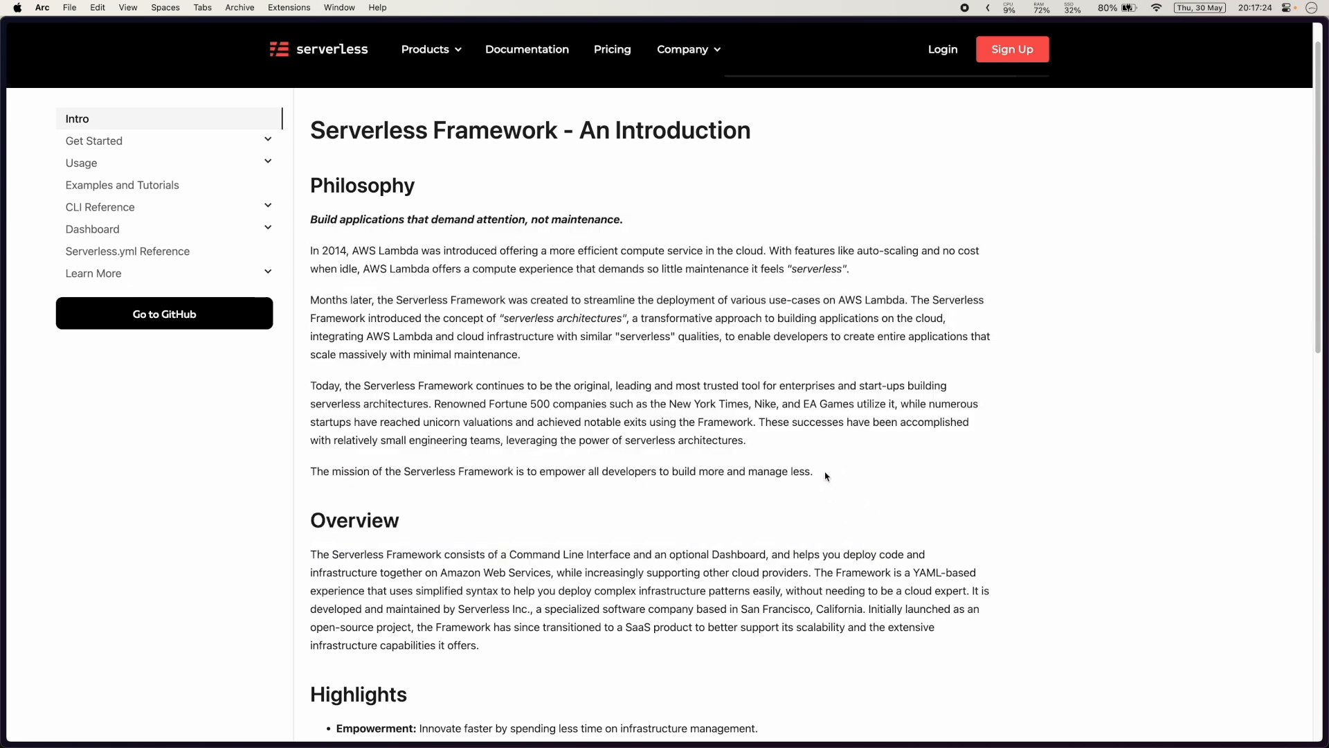
scroll("down", 3)
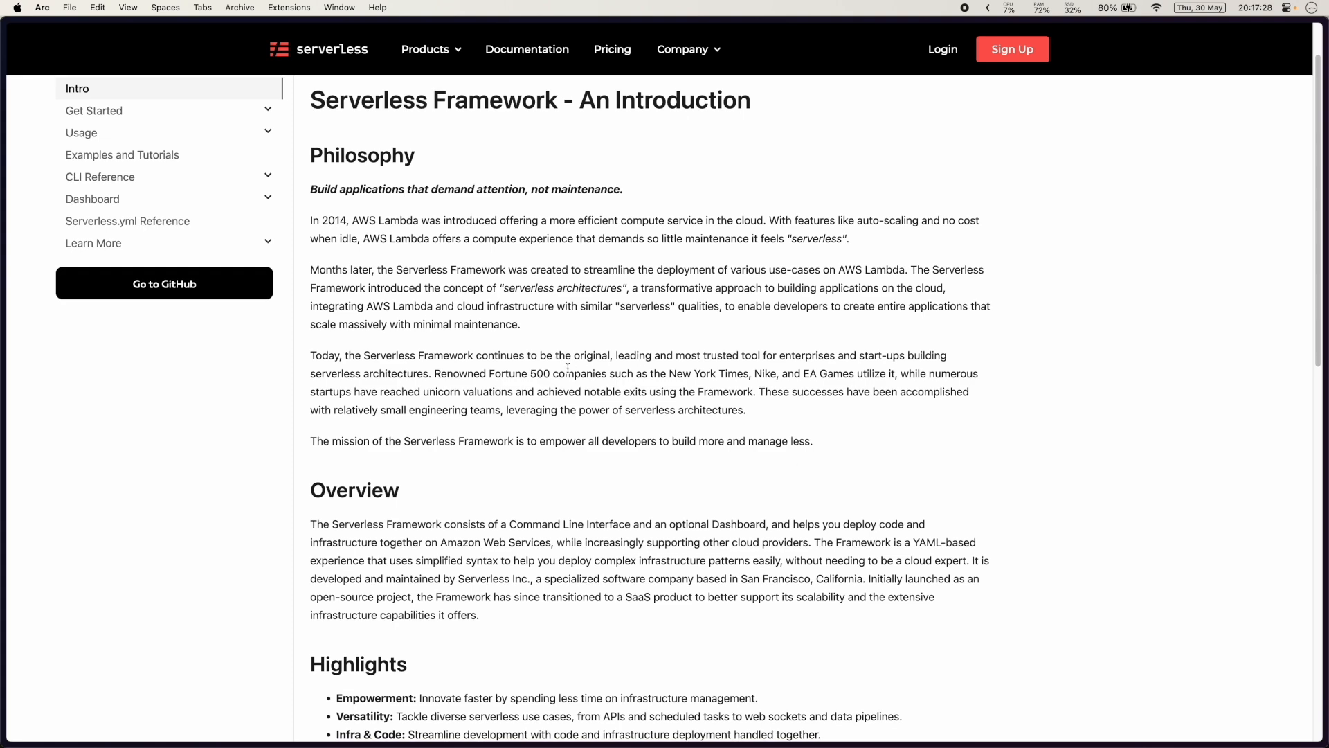
left_click_drag(488, 374, 797, 392)
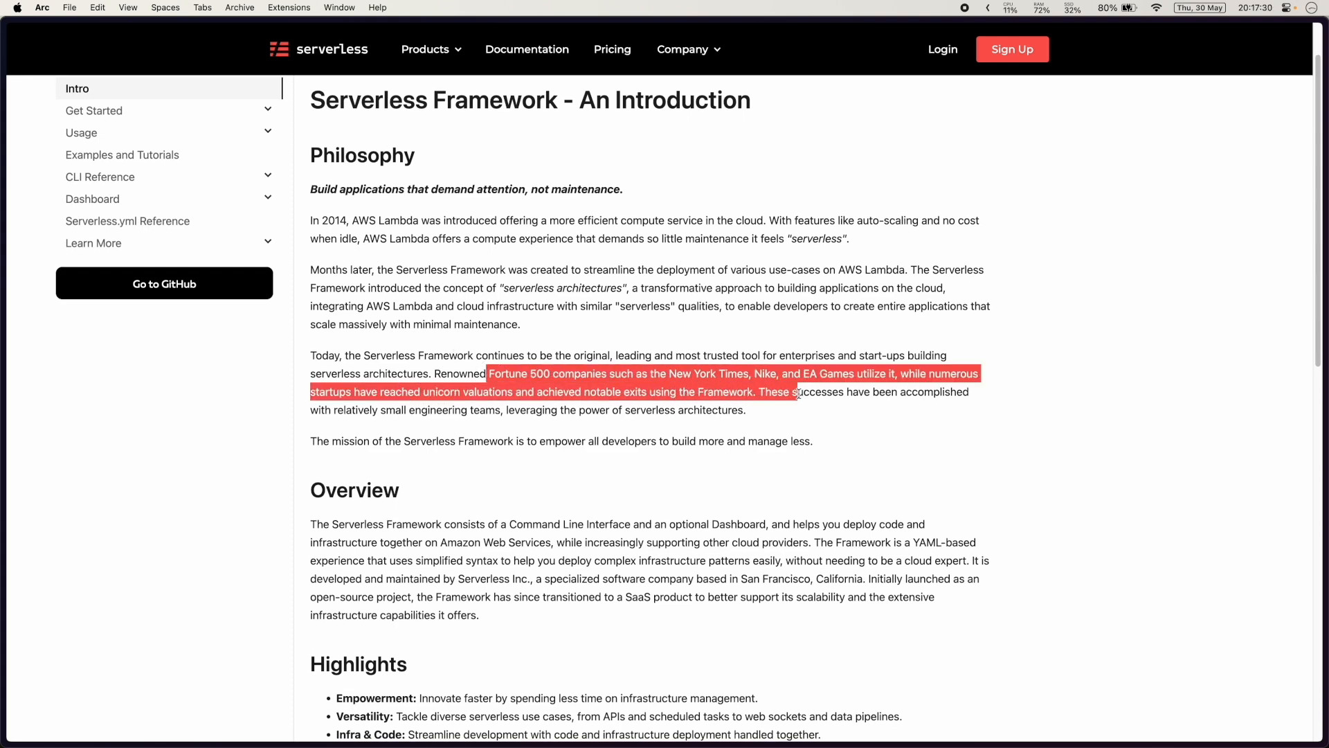
scroll("down", 3)
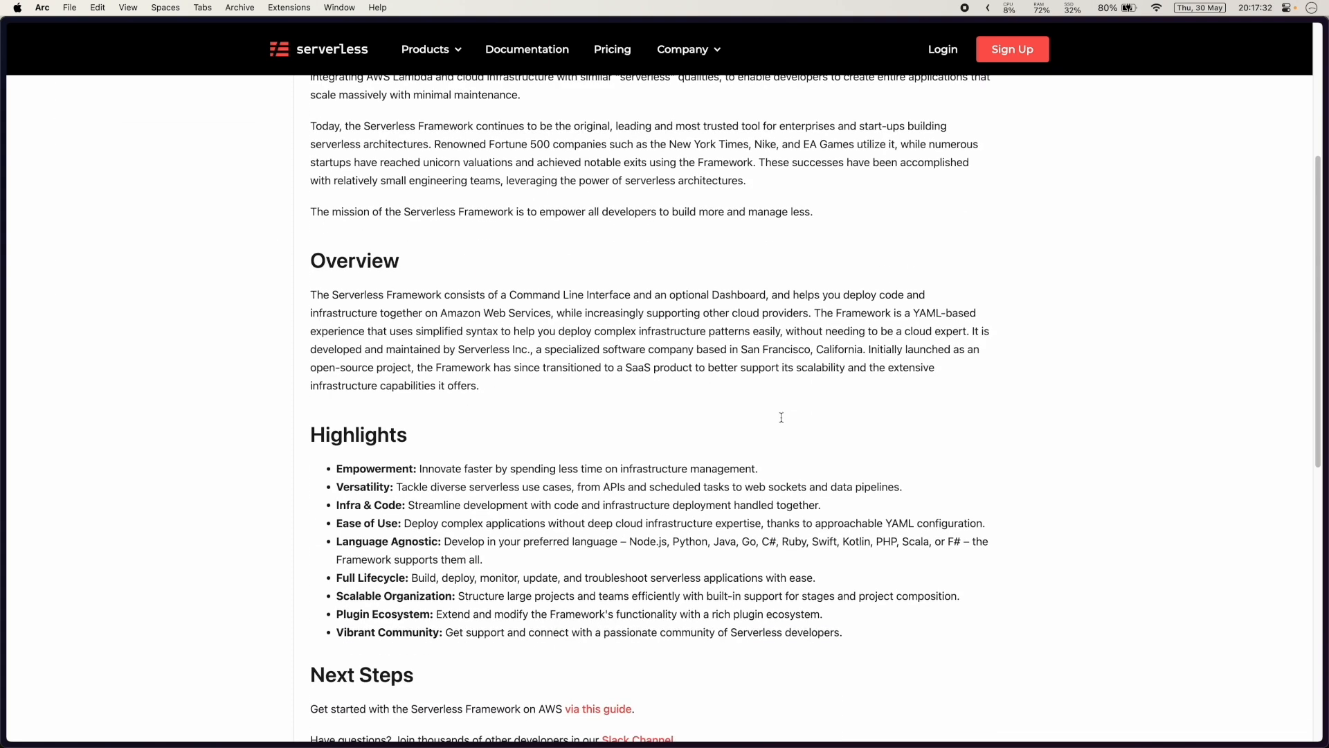
scroll("down", 3)
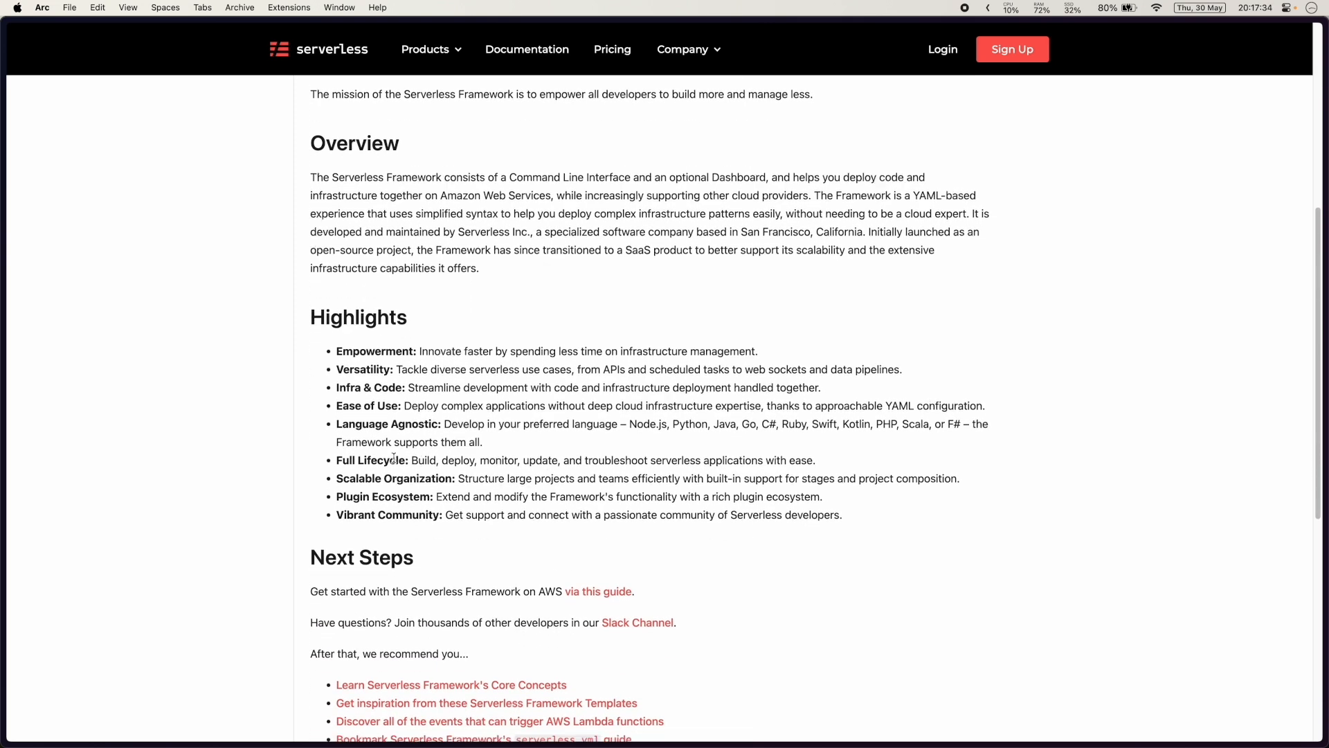
scroll("down", 3)
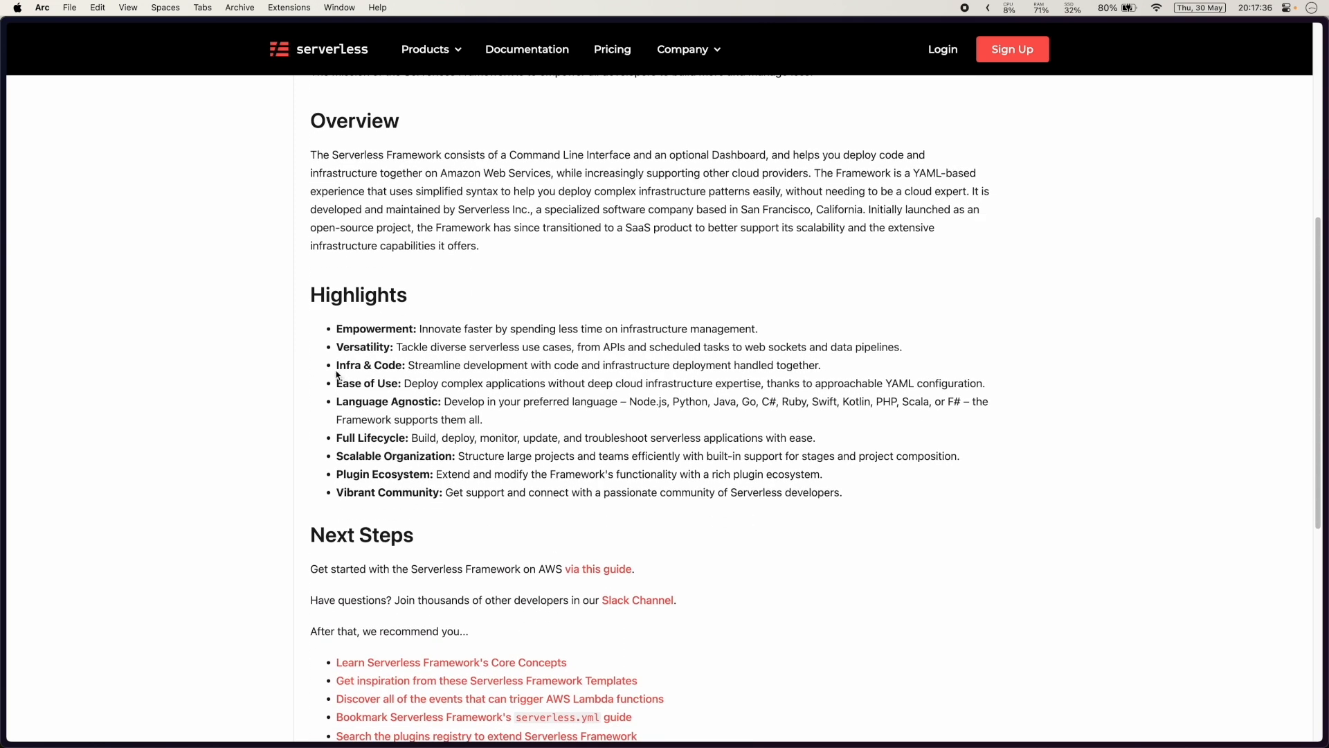
double_click(369, 364)
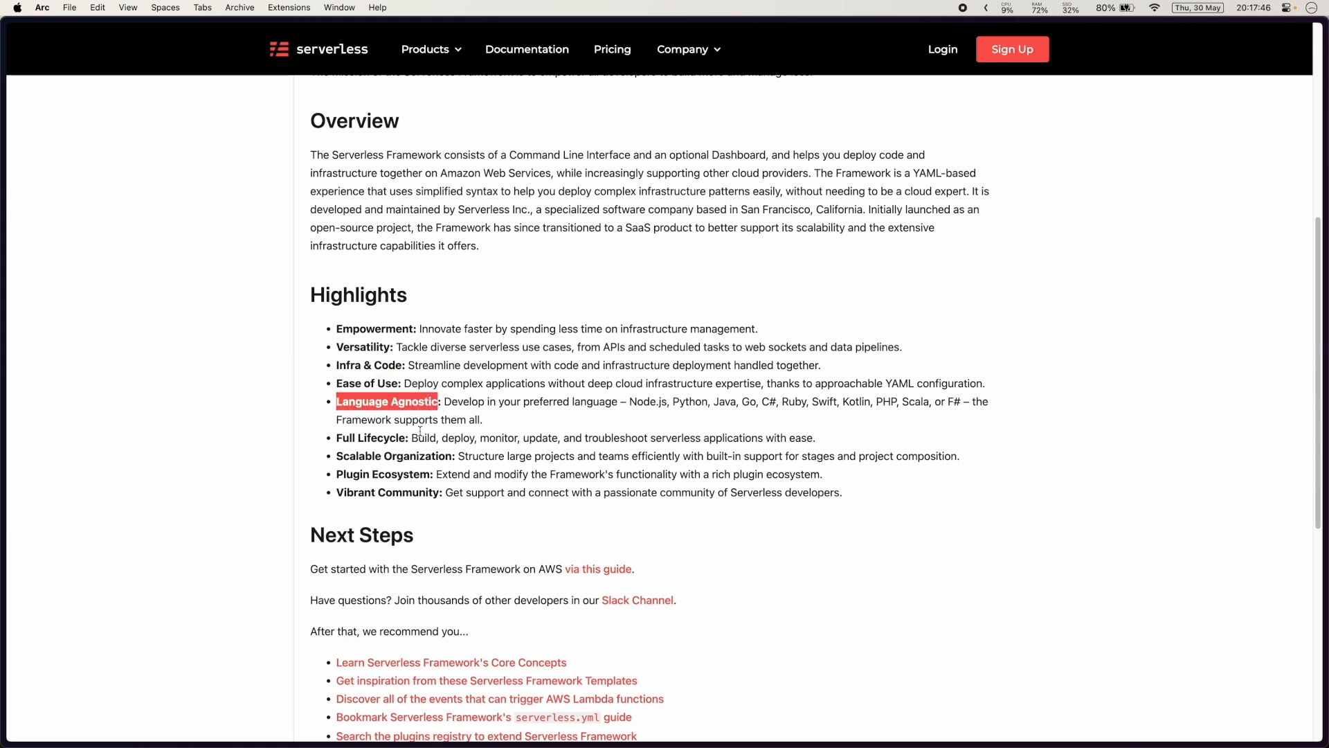
left_click_drag(441, 401, 483, 420)
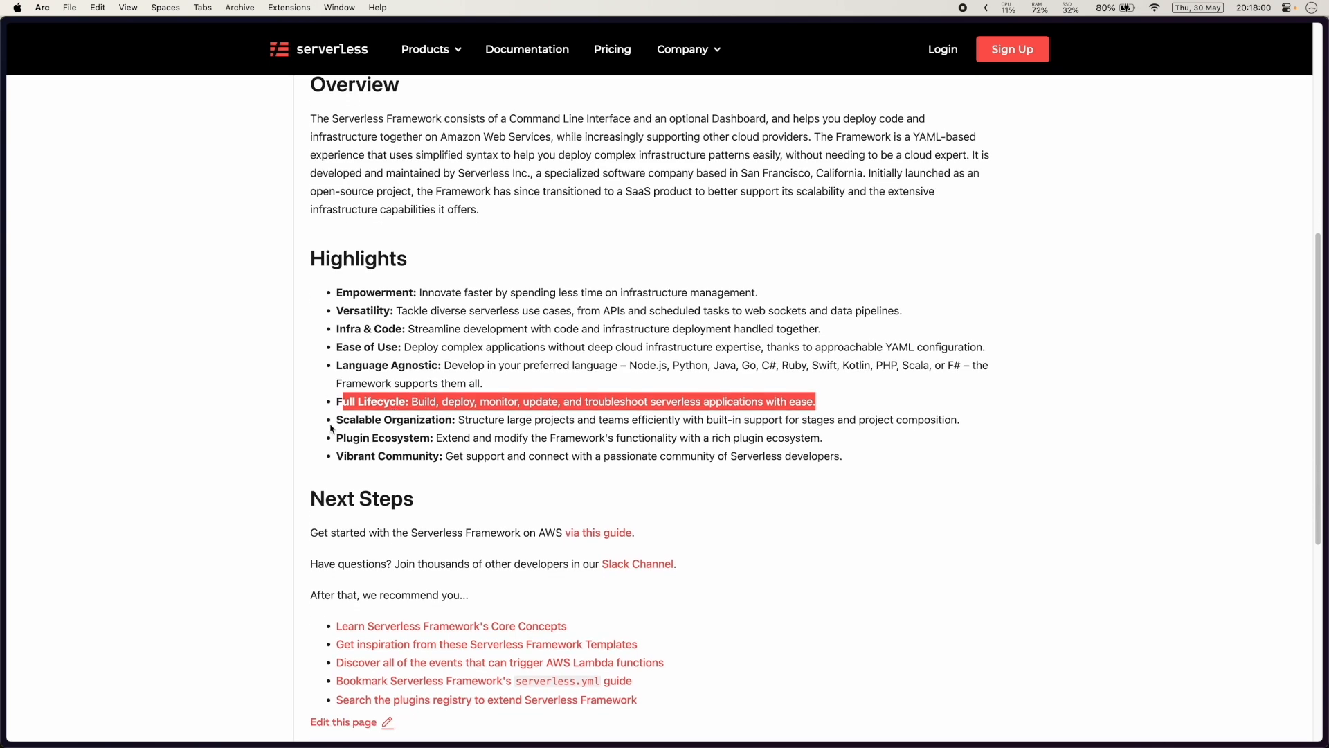
left_click(958, 422)
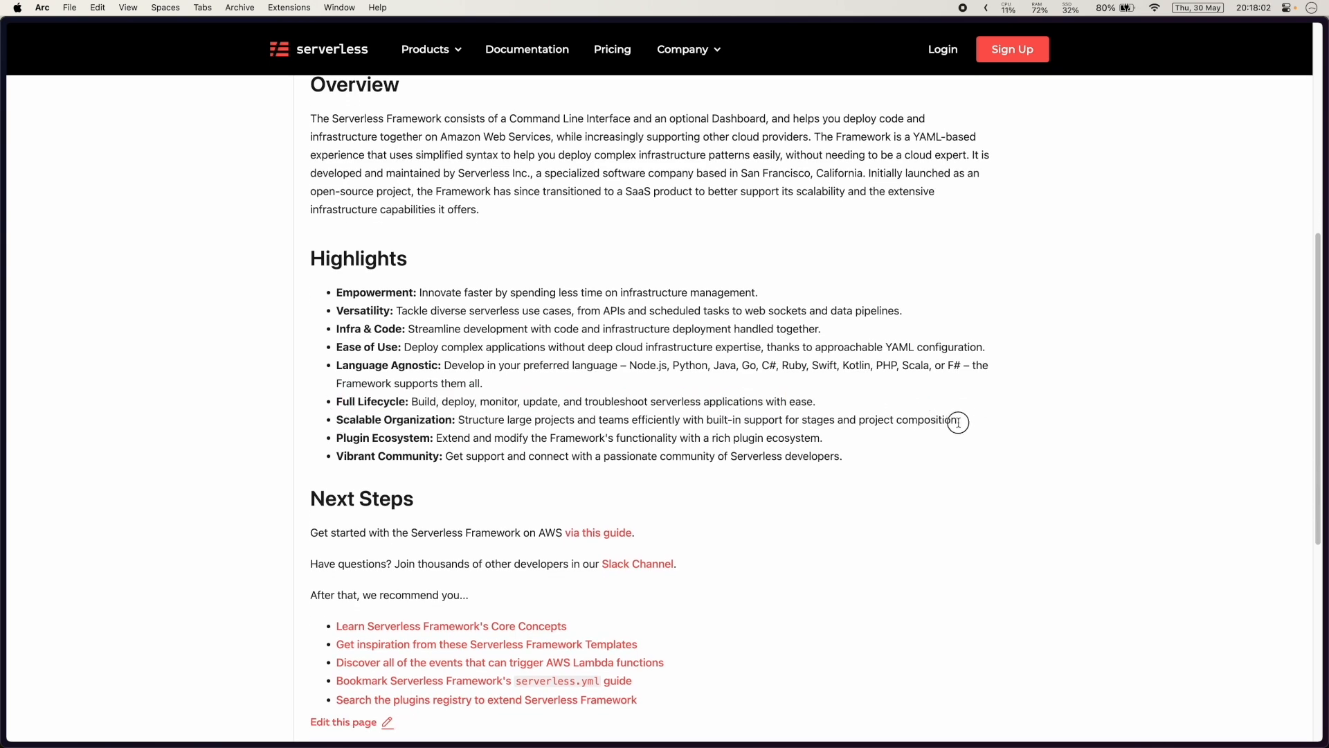
mouse_move(844, 435)
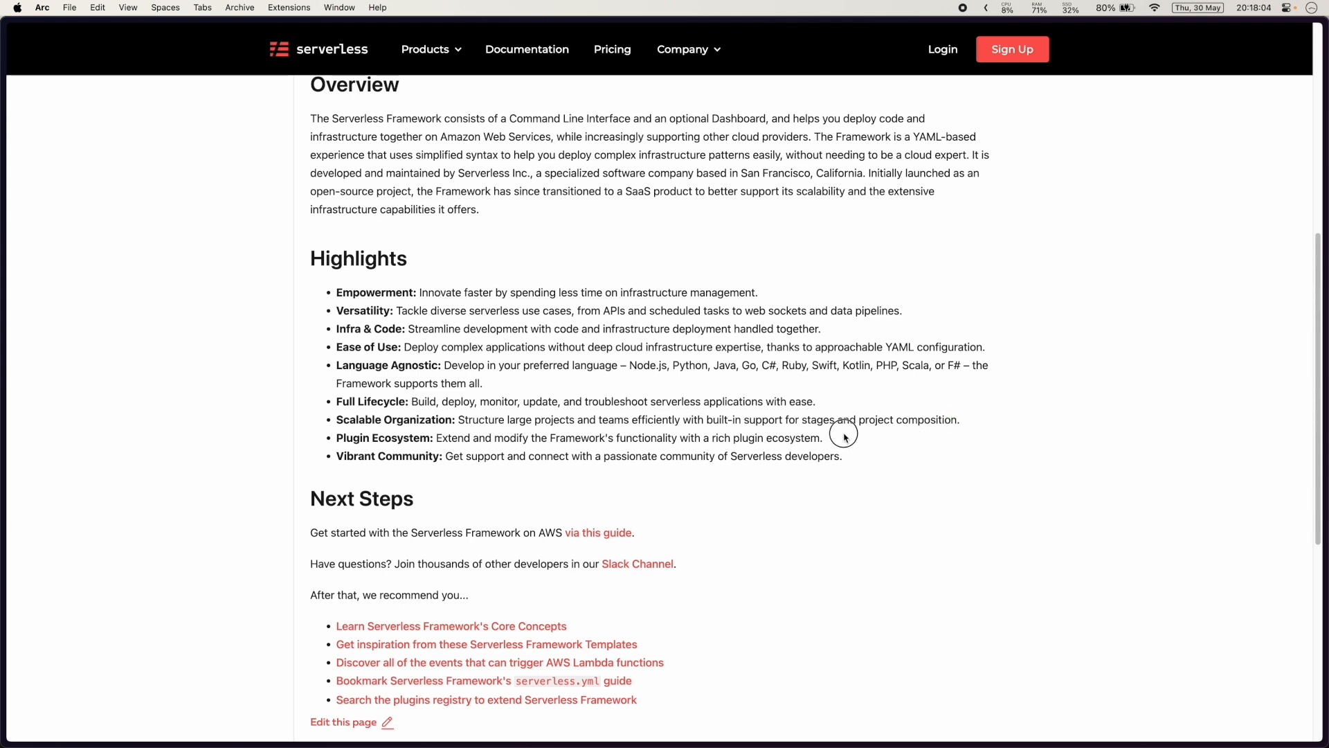
double_click(391, 456)
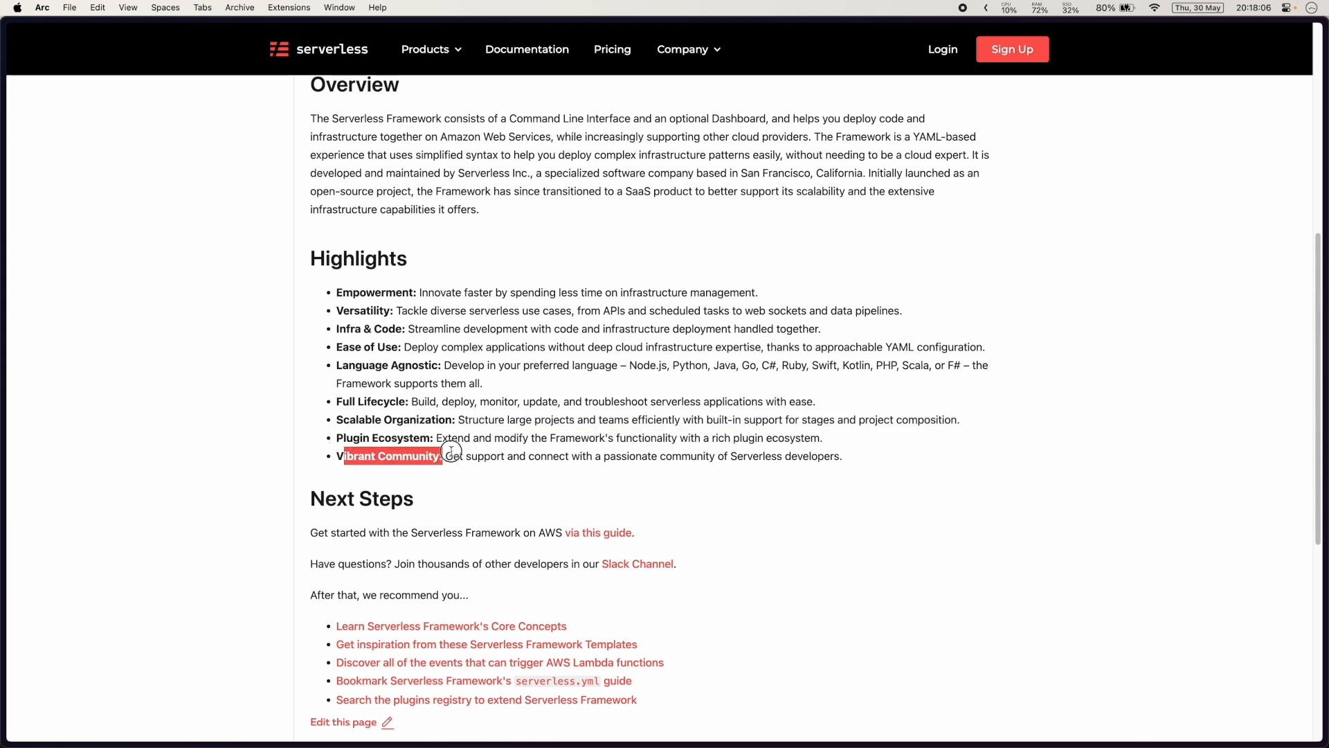
scroll("down", 3)
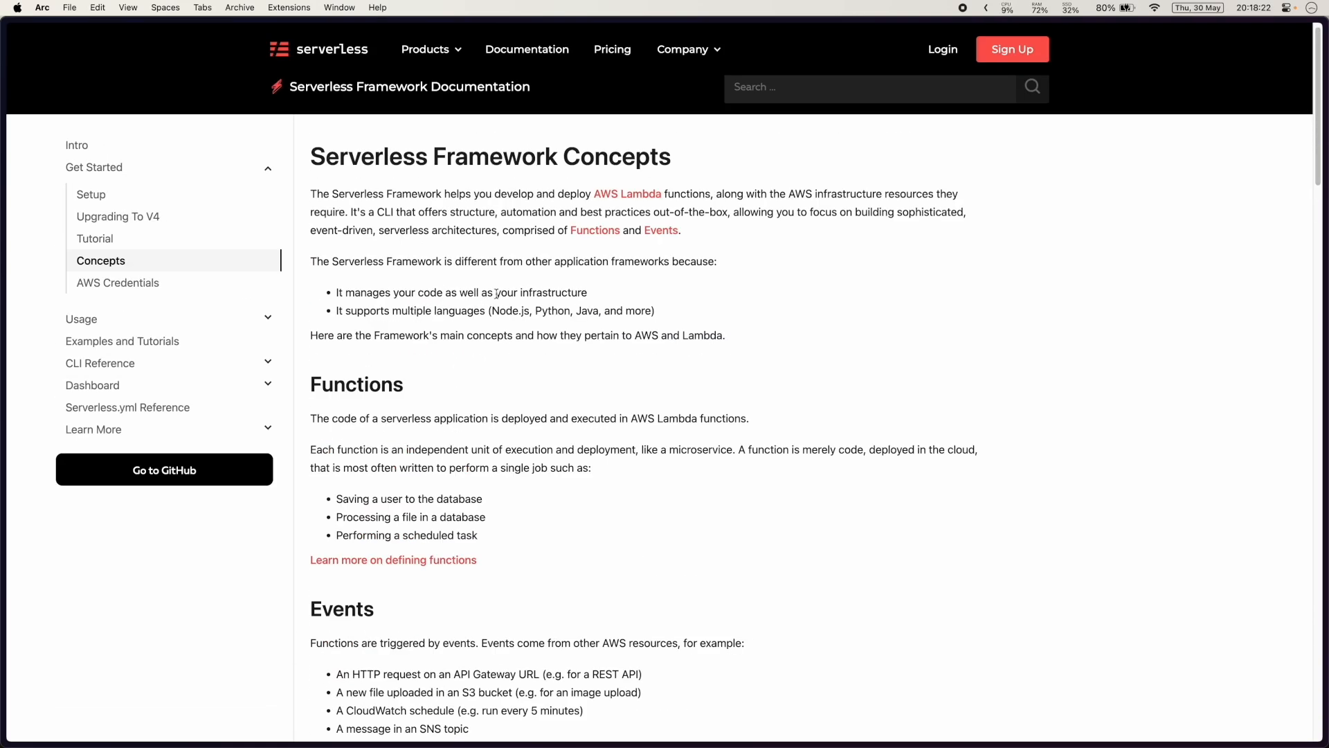
Step: Read the Concepts page, scrolling past Functions and Events to the Resources section
left_click_drag(570, 230, 679, 230)
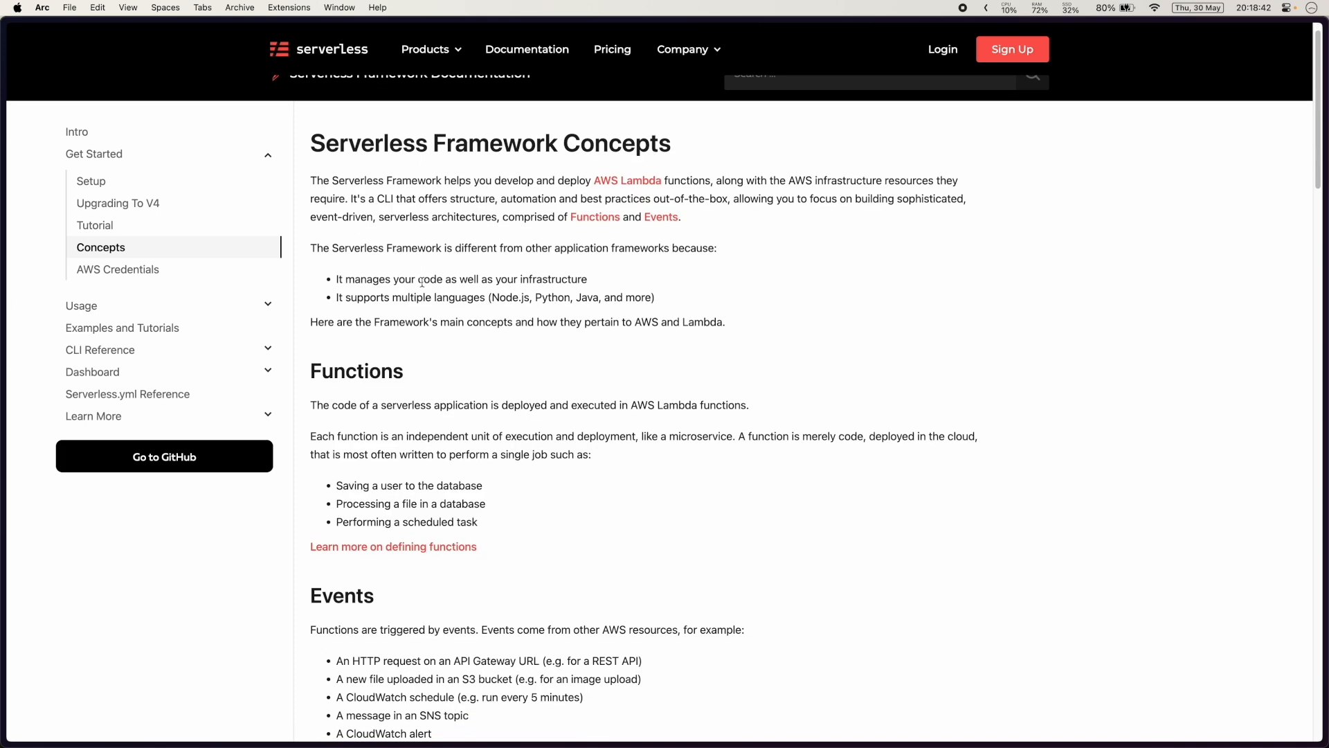
scroll("down", 3)
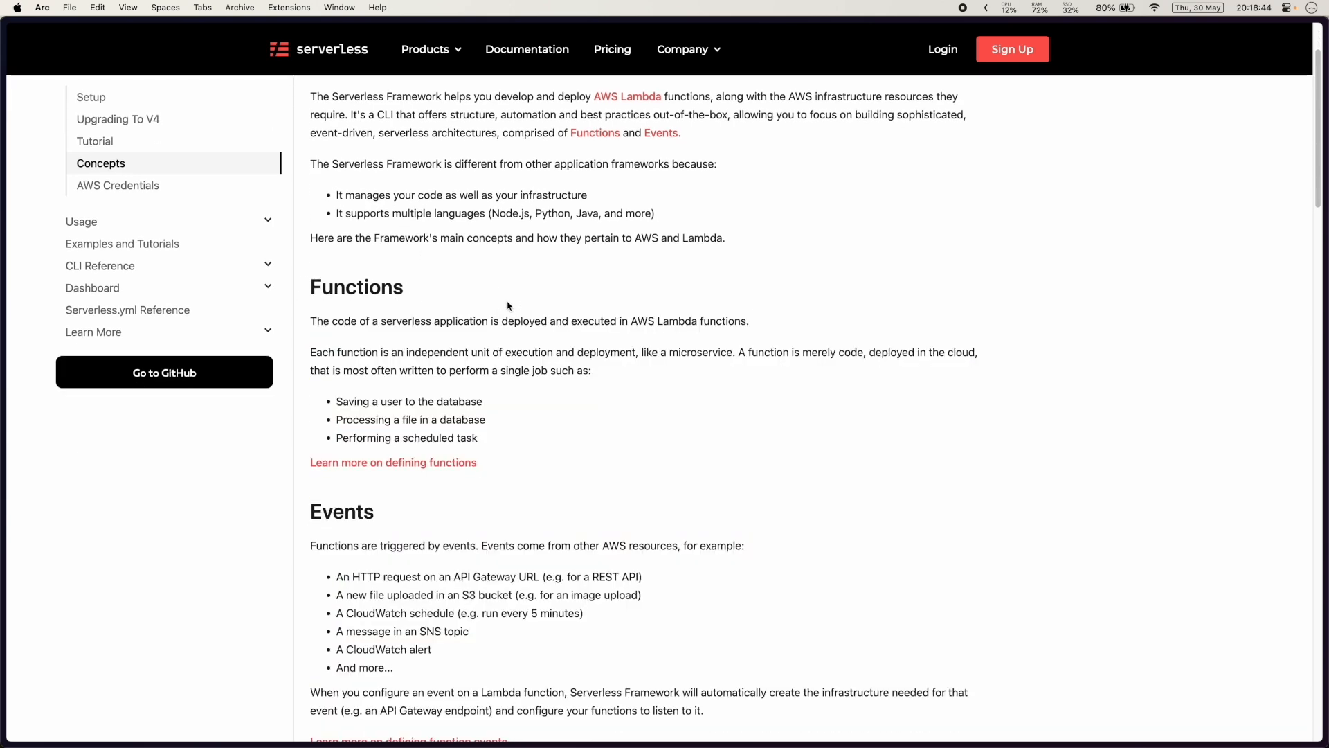
scroll("down", 3)
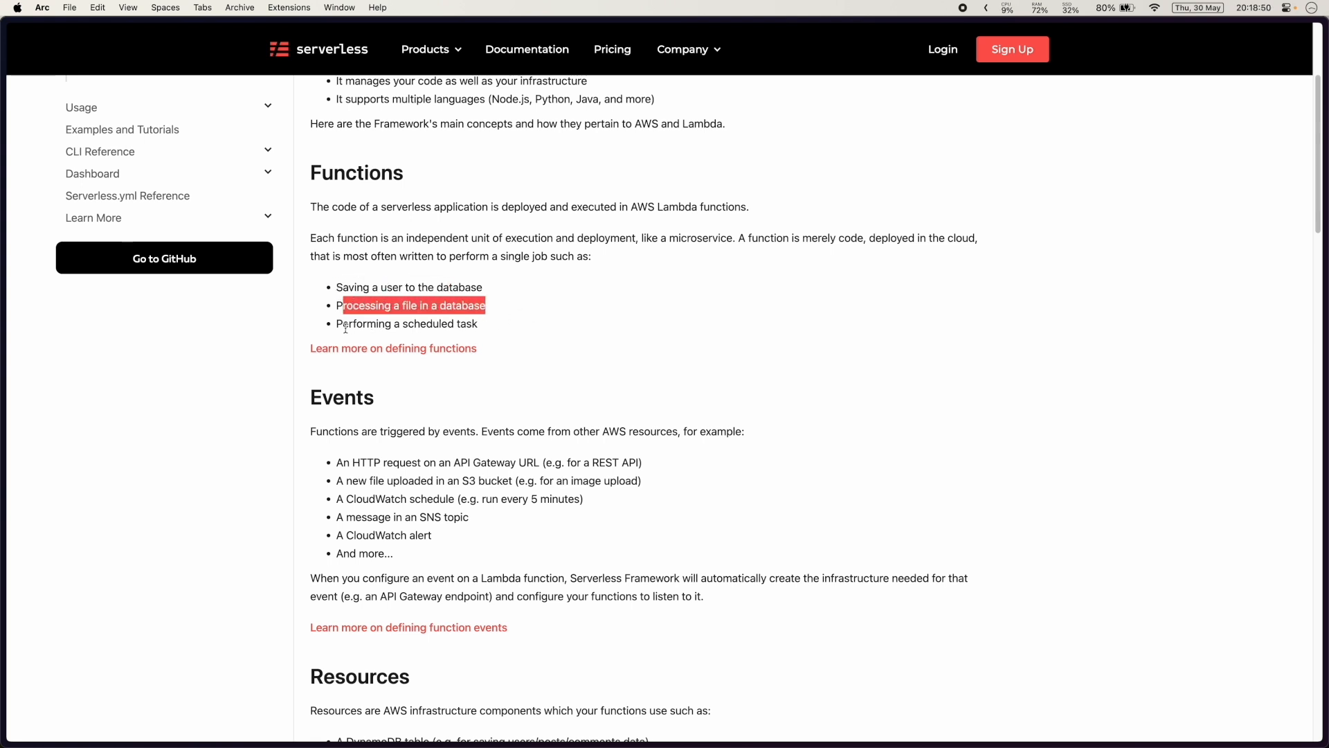
left_click(457, 383)
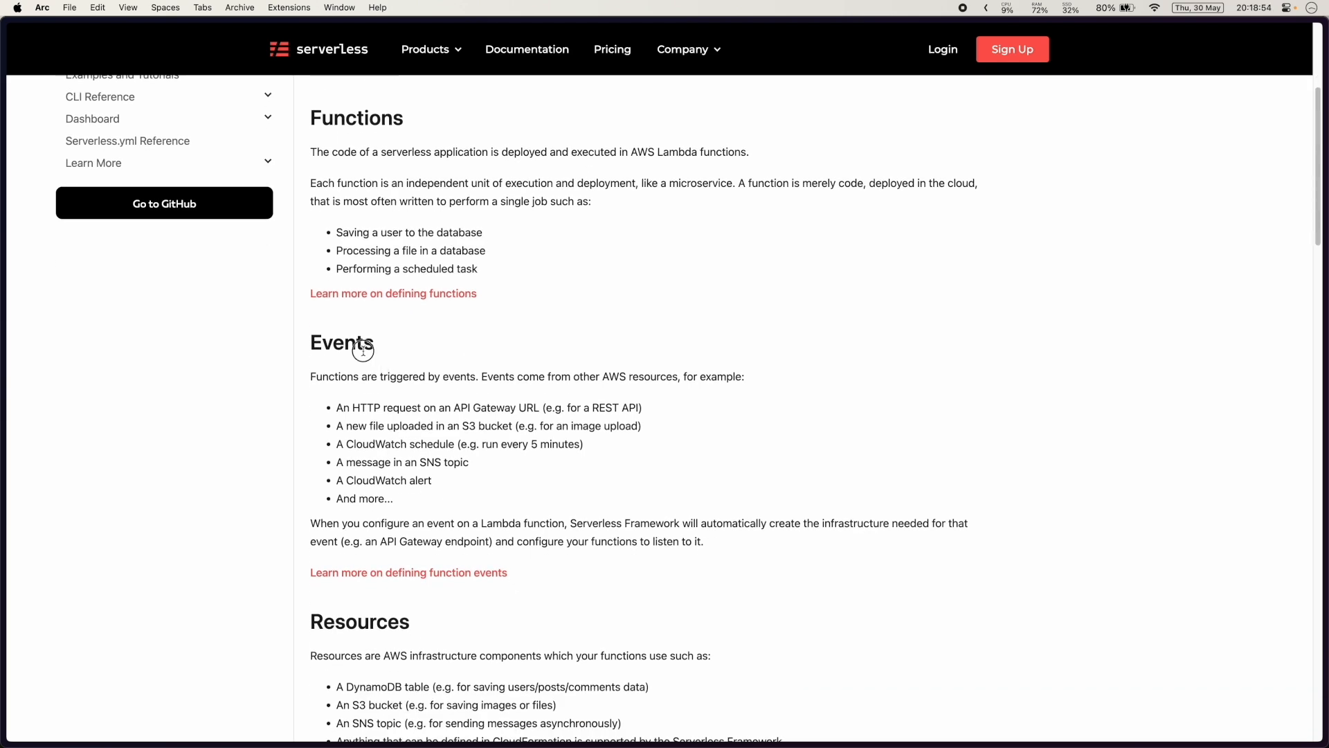
double_click(341, 343)
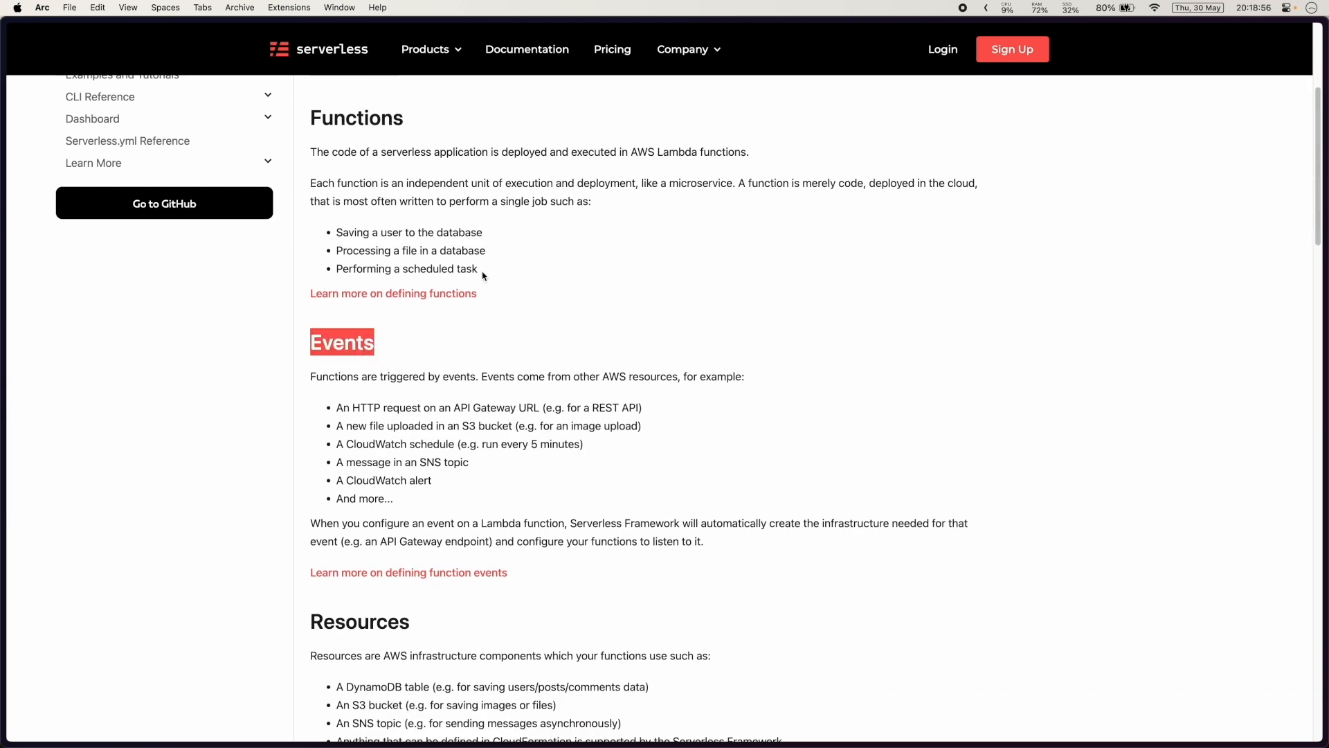
scroll("down", 3)
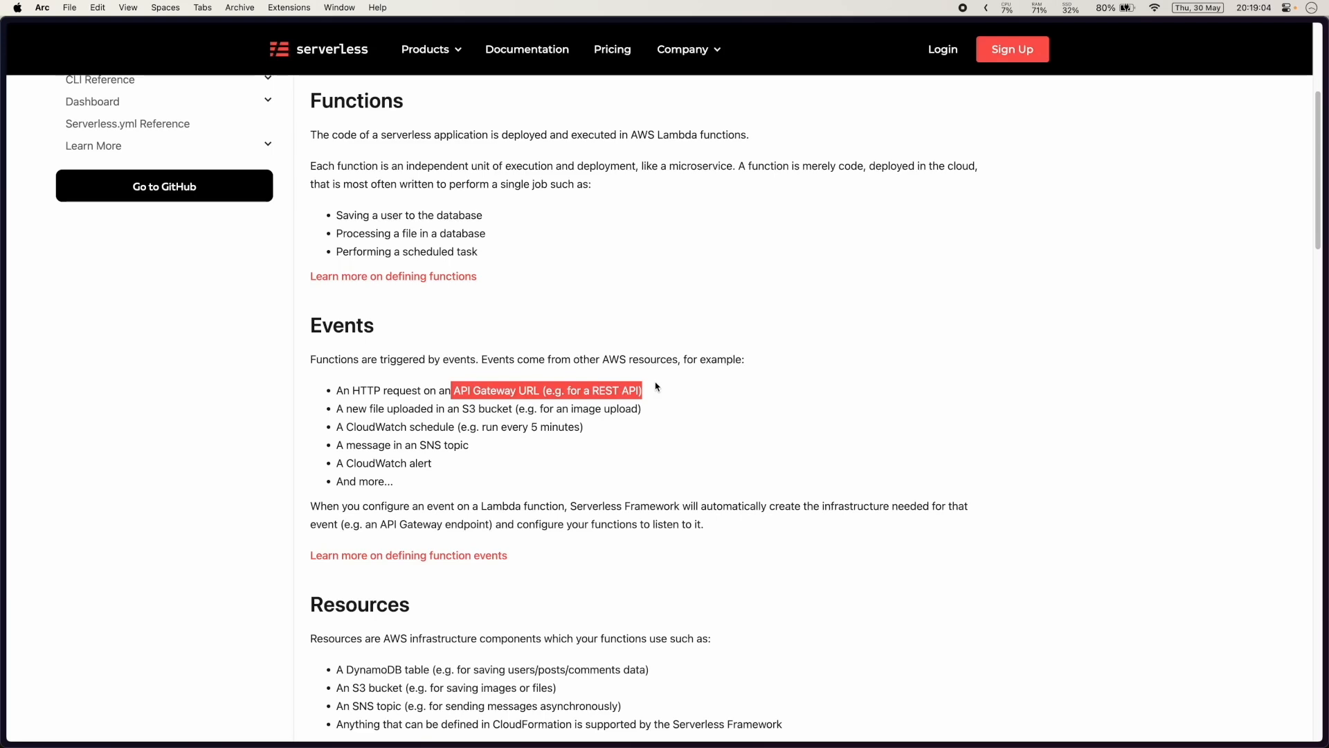
mouse_move(394, 219)
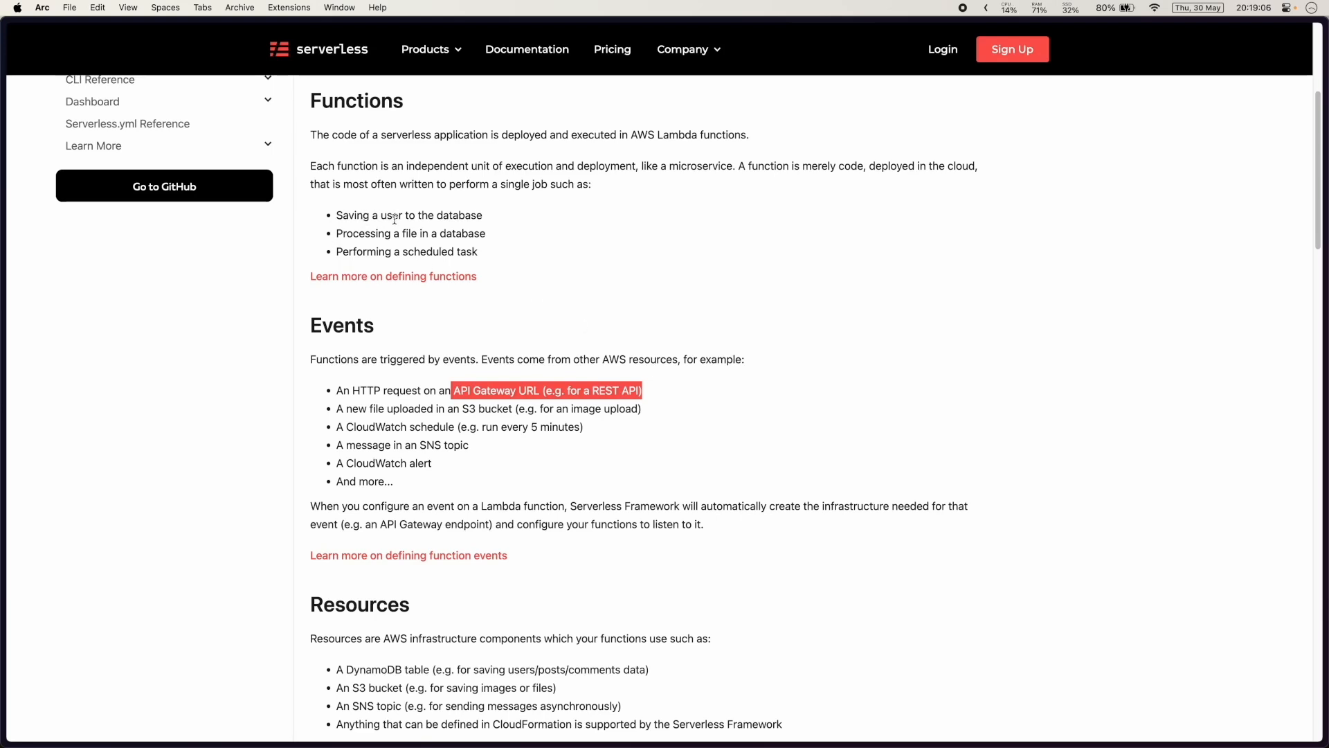
mouse_move(375, 120)
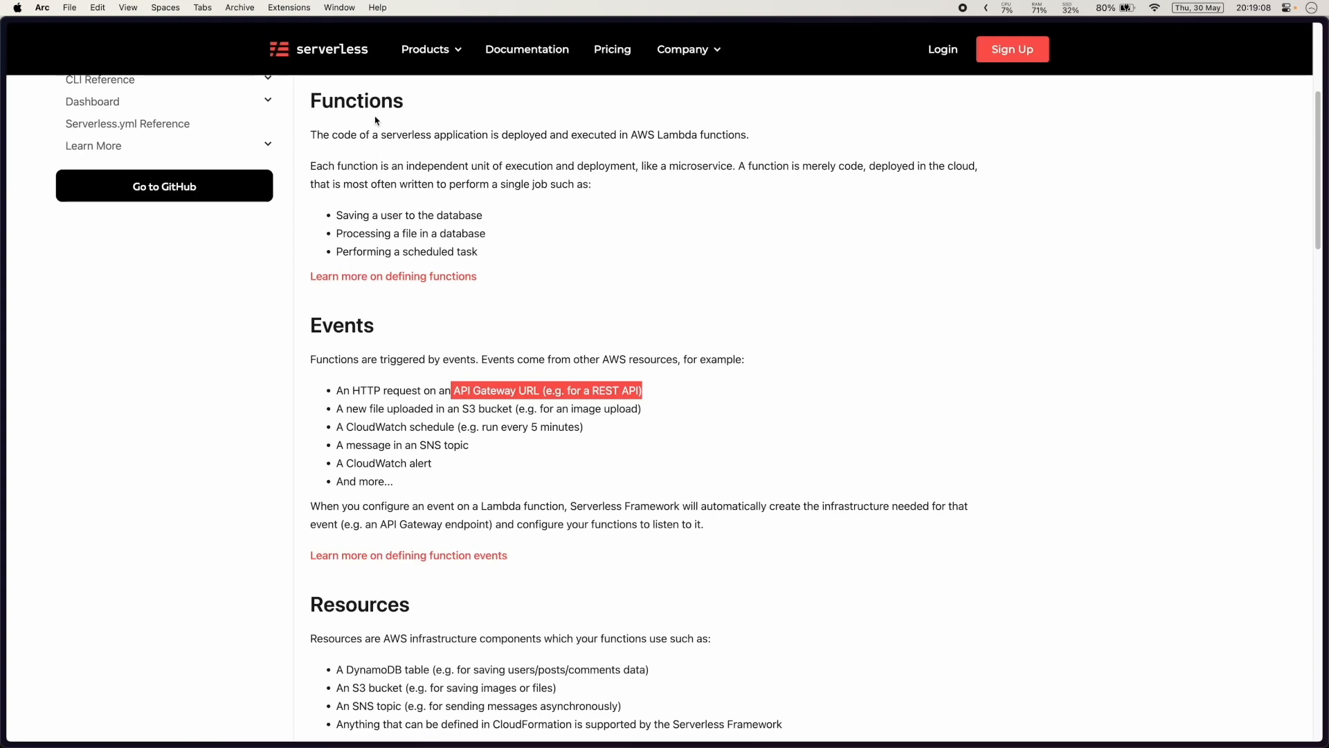
mouse_move(771, 196)
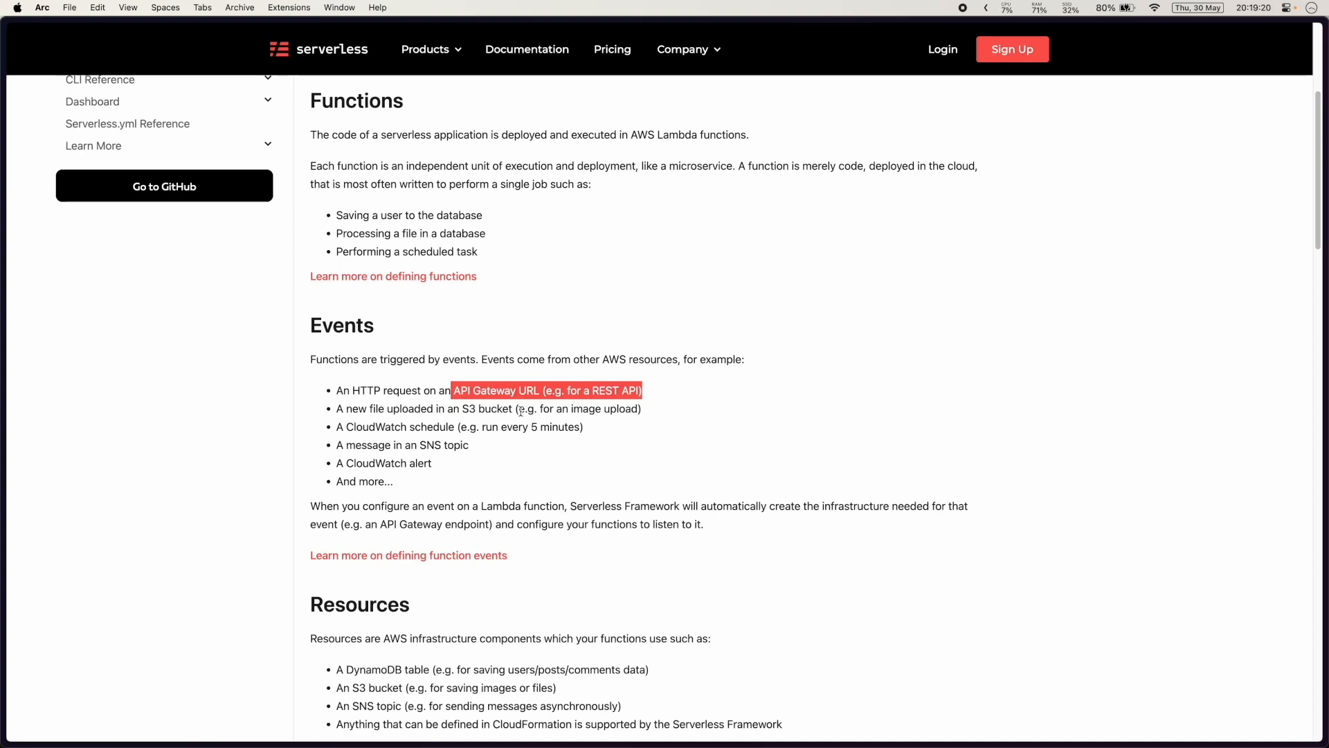
double_click(486, 409)
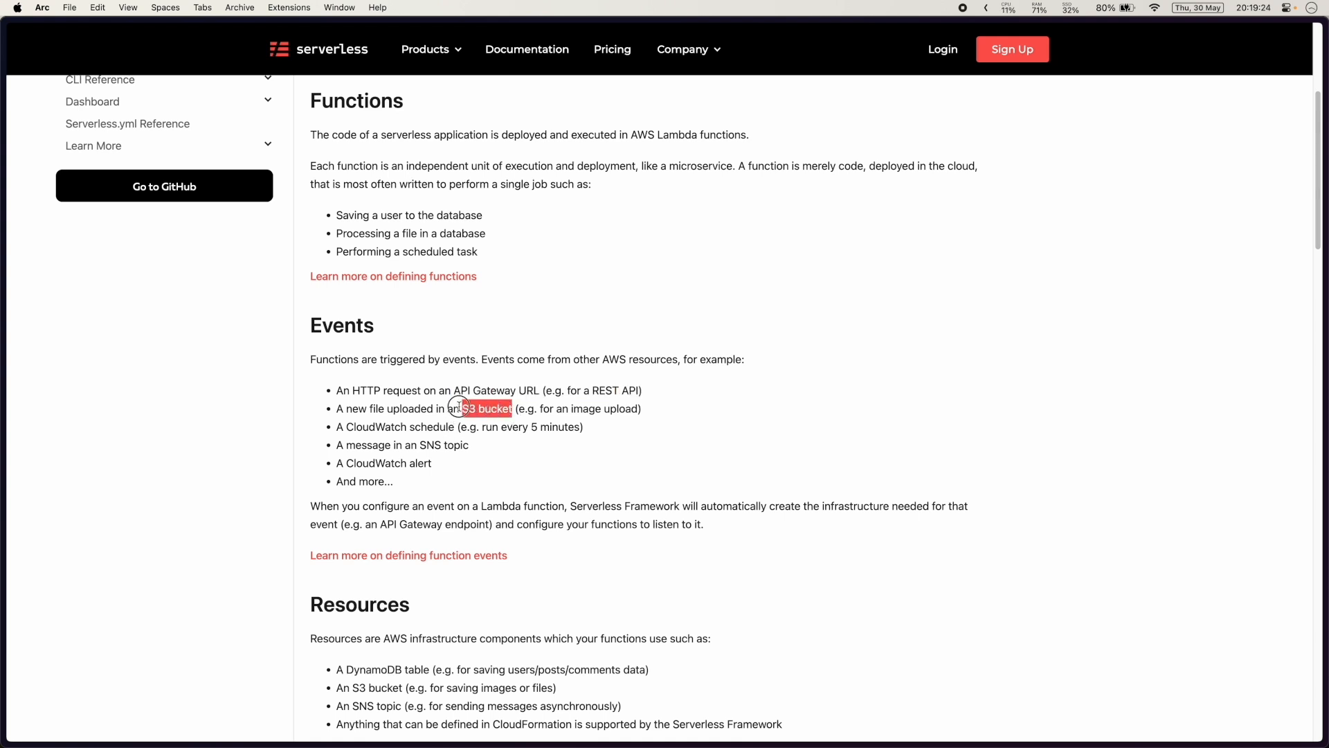
left_click_drag(462, 408, 337, 408)
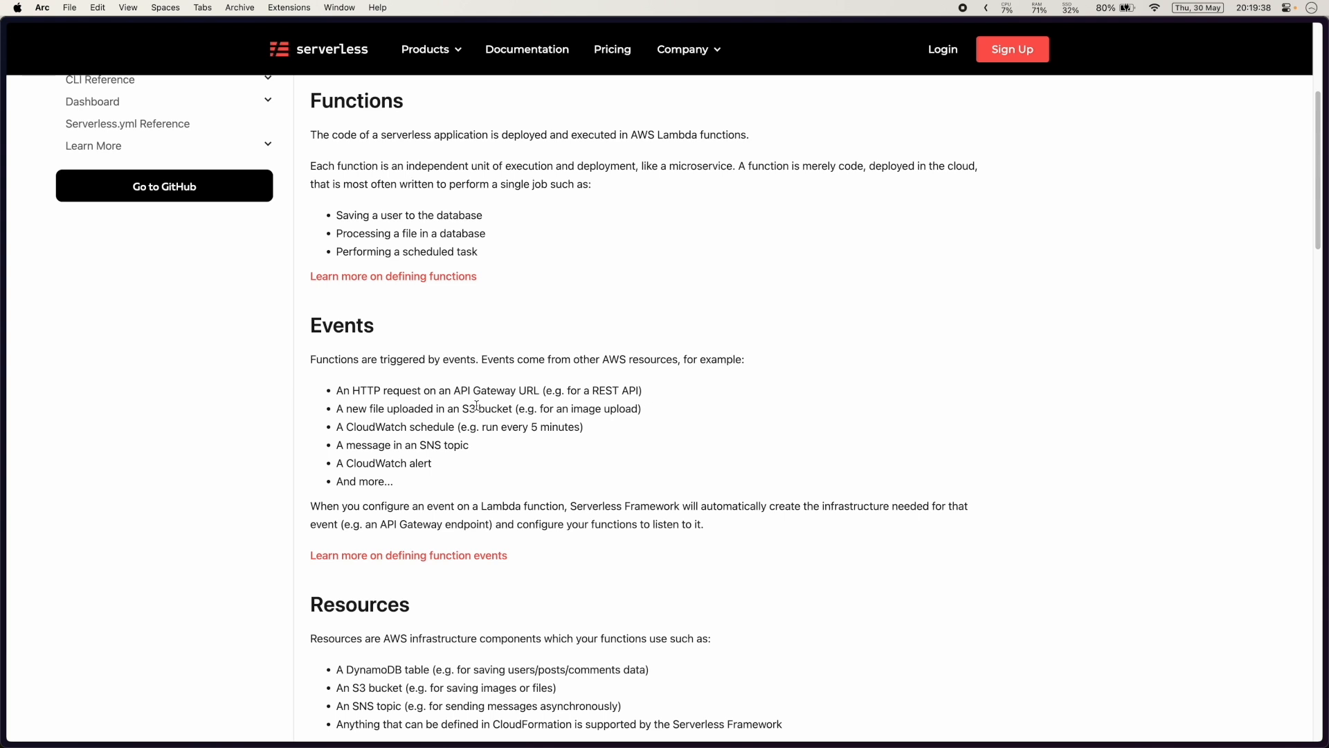
left_click_drag(336, 408, 619, 426)
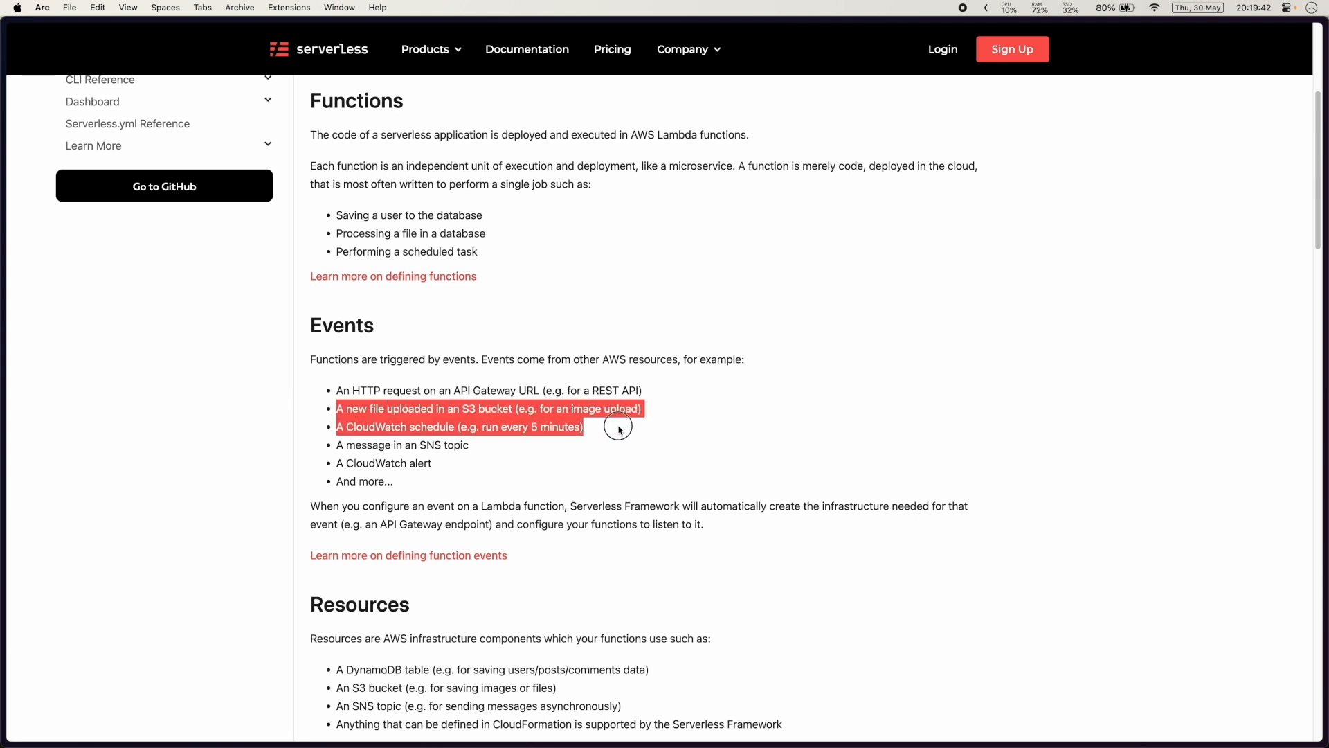
left_click(619, 428)
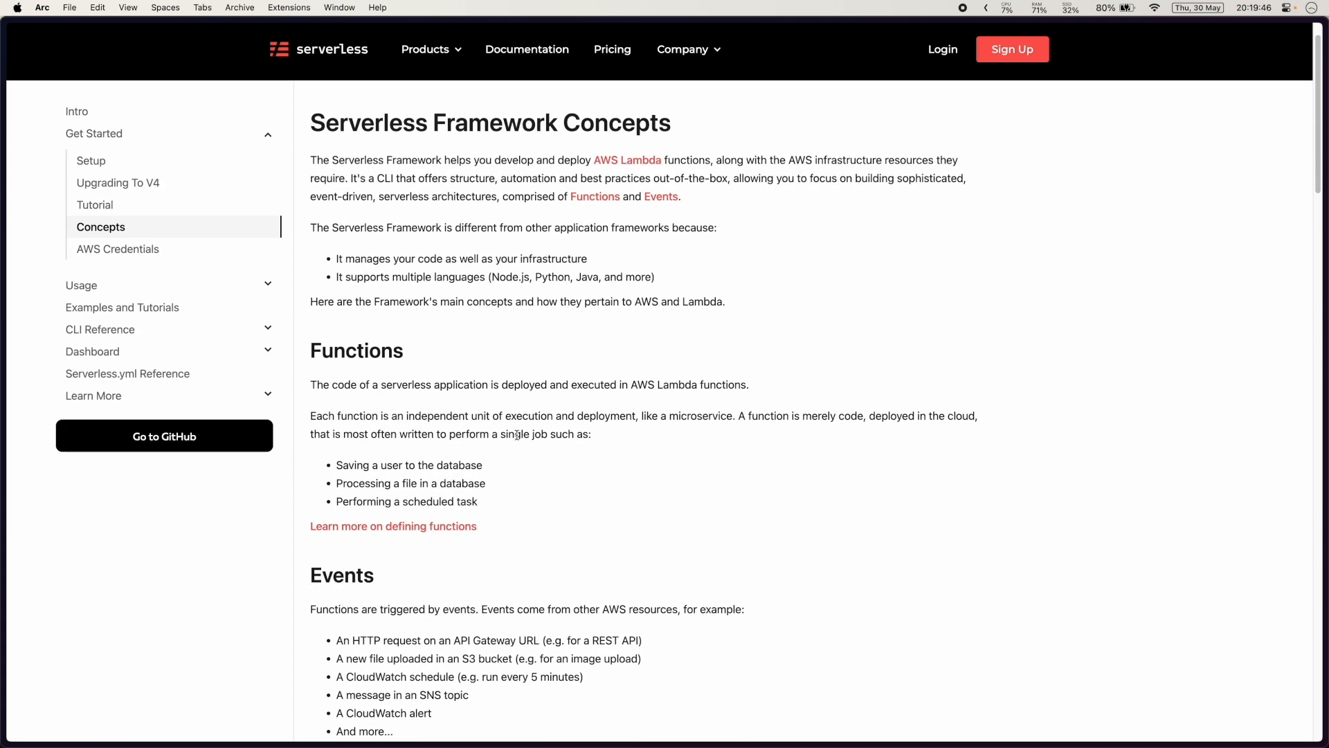
scroll("down", 3)
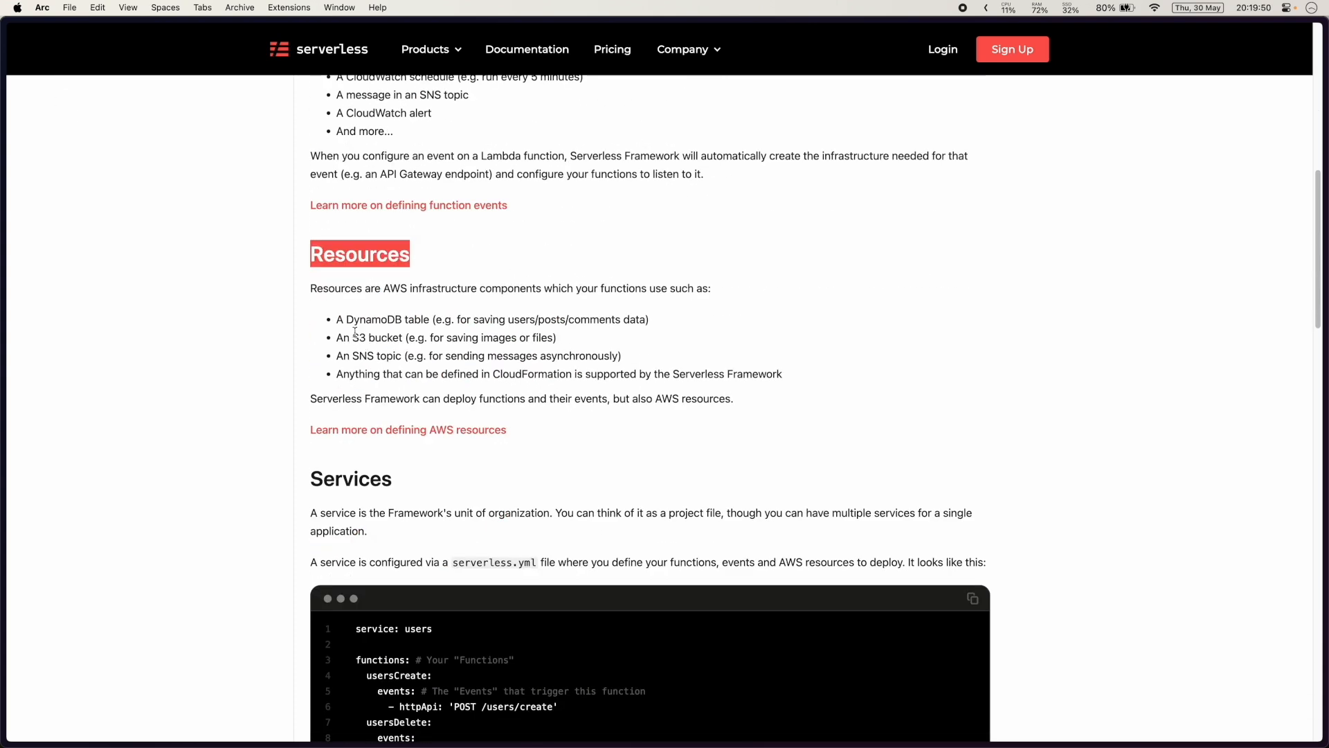
double_click(377, 320)
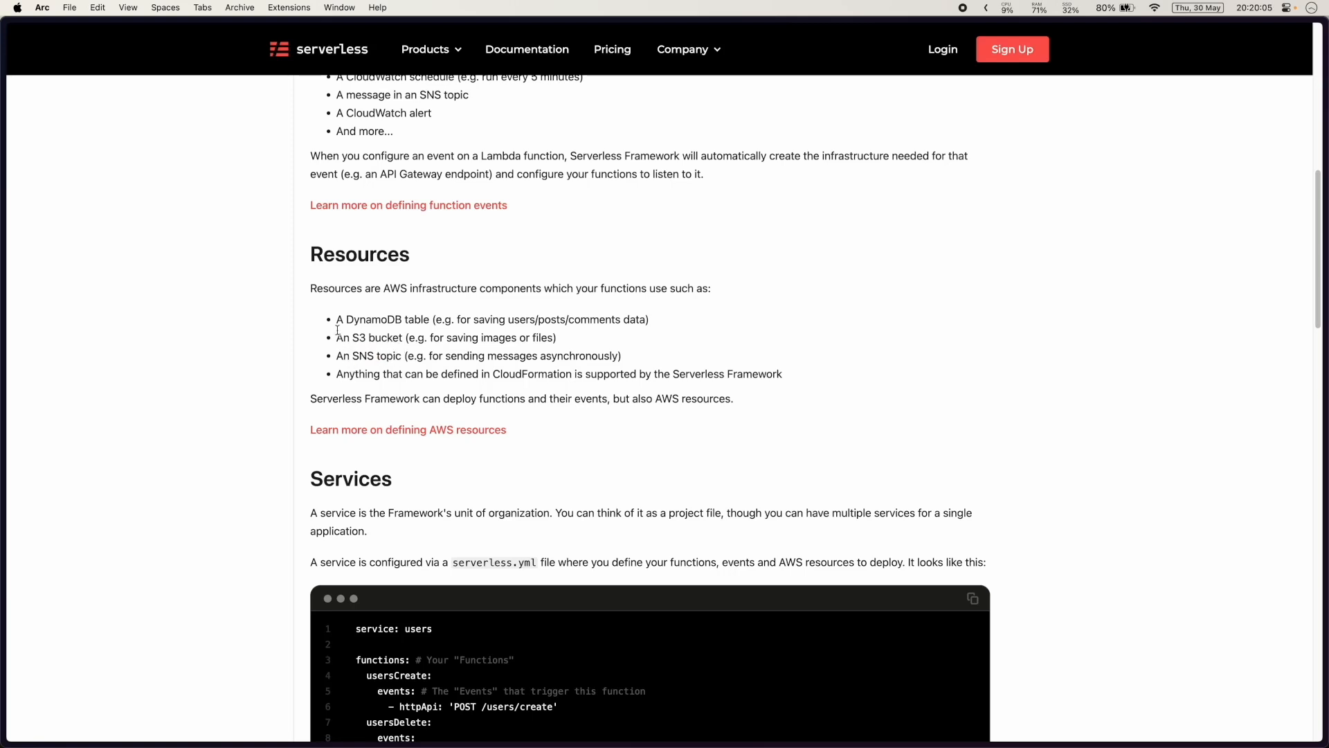
mouse_move(796, 382)
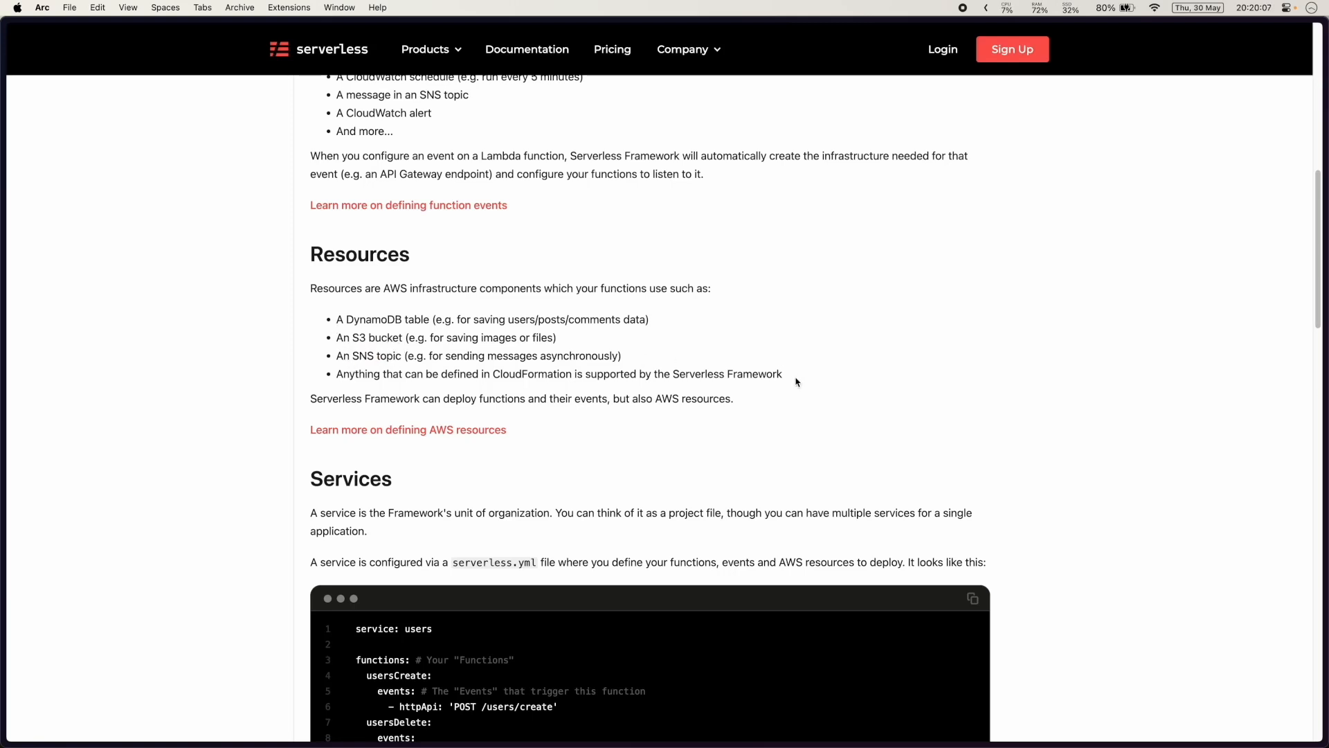
double_click(530, 373)
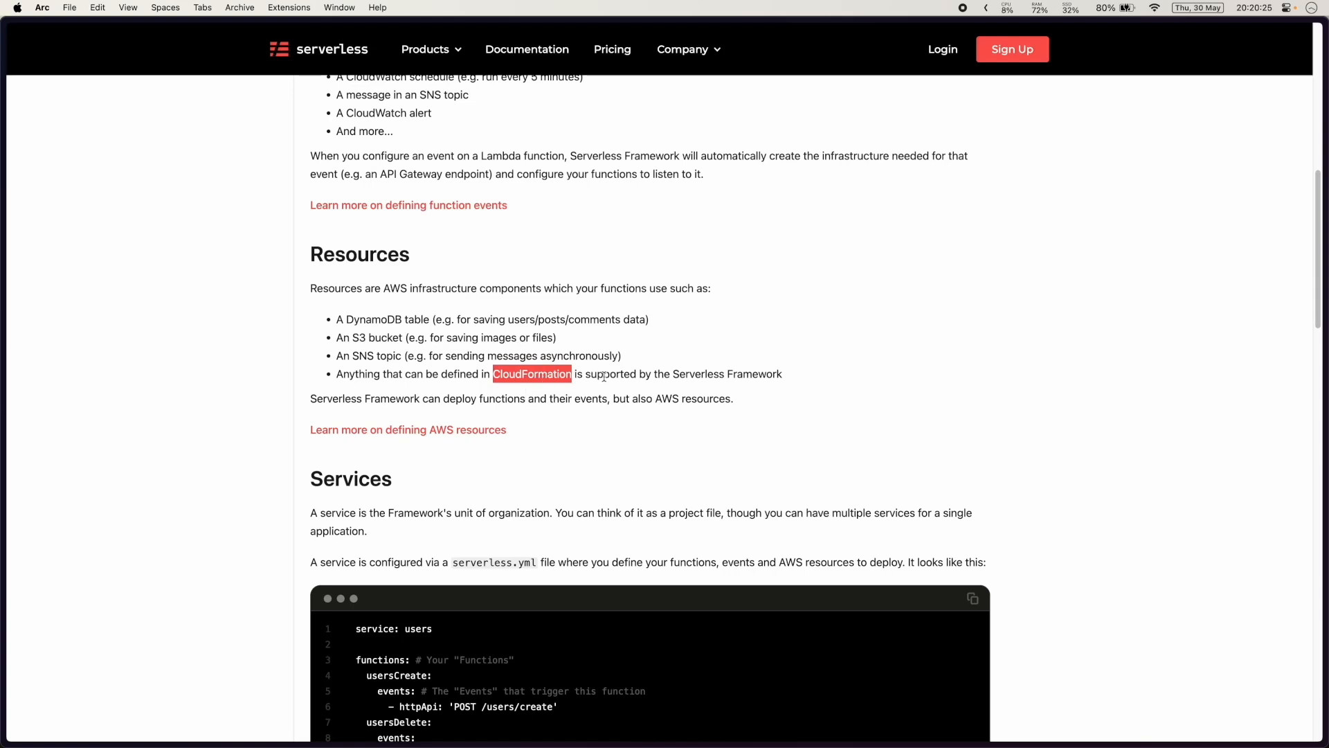
mouse_move(675, 373)
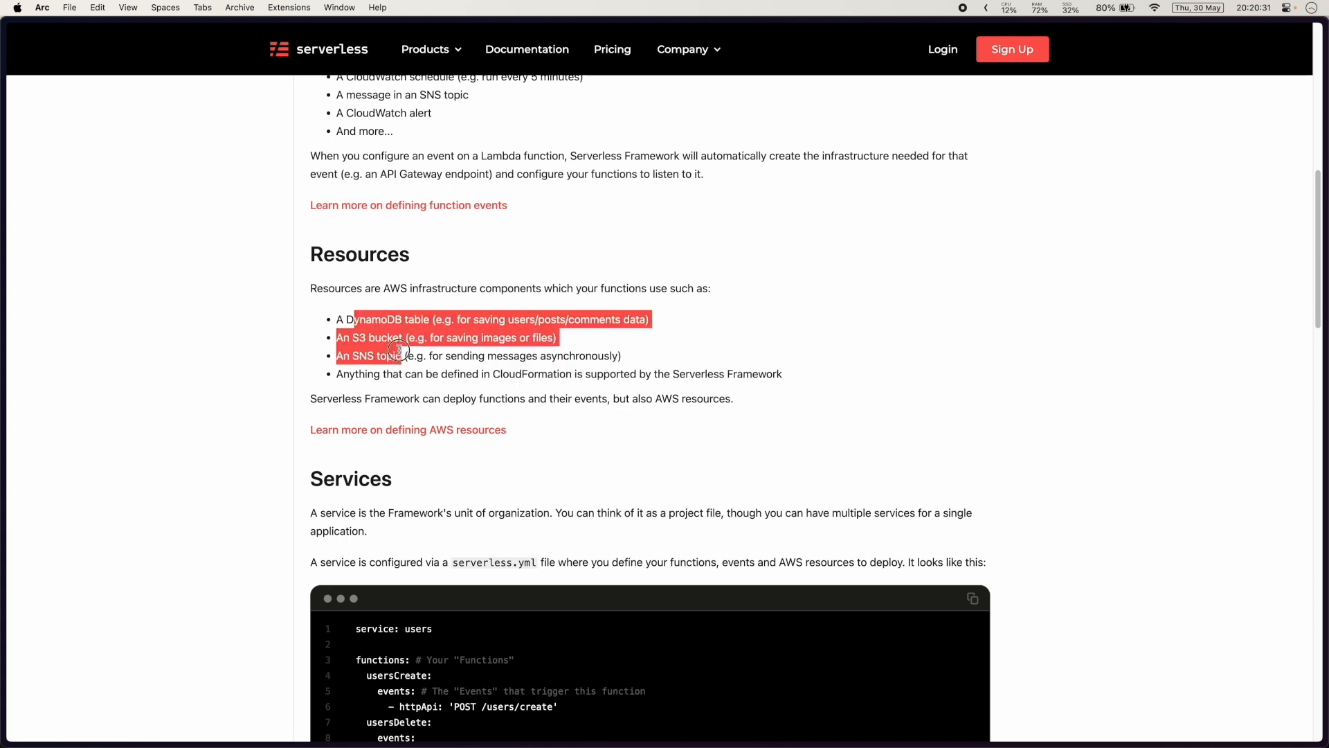
mouse_move(440, 393)
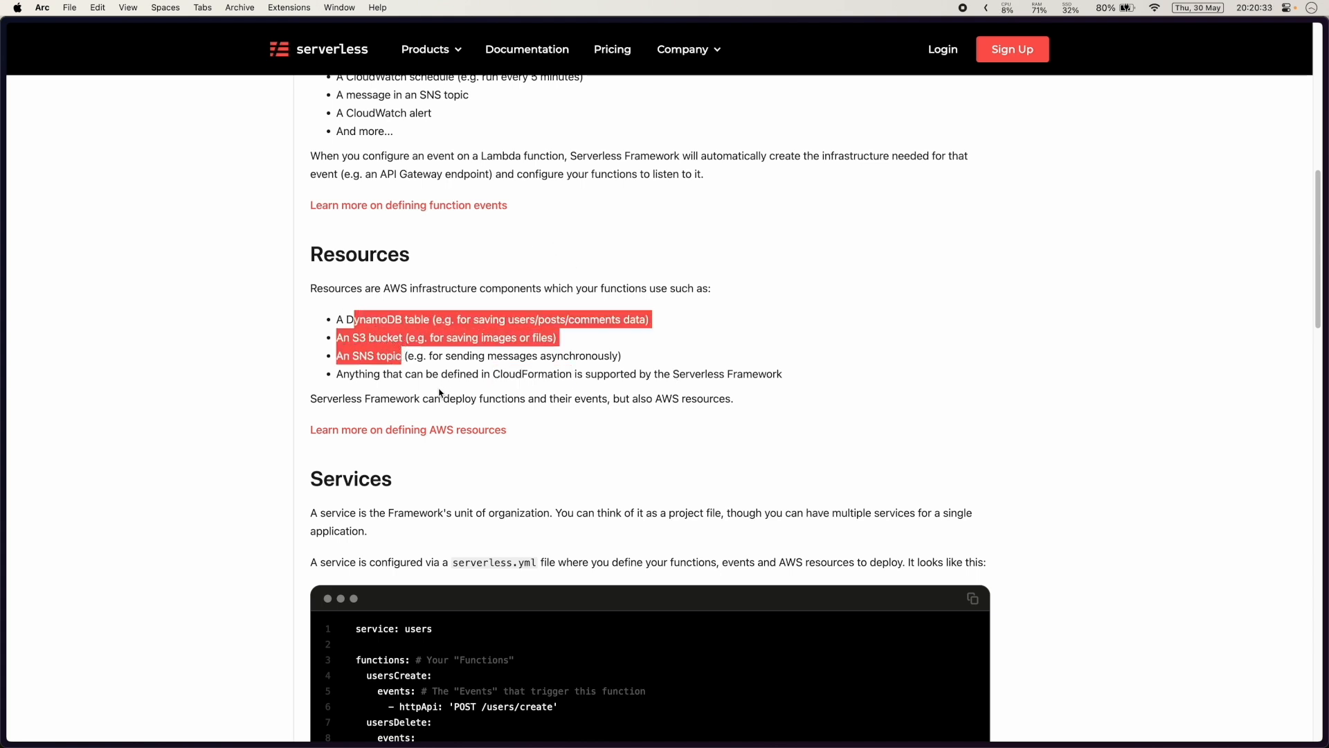
double_click(531, 374)
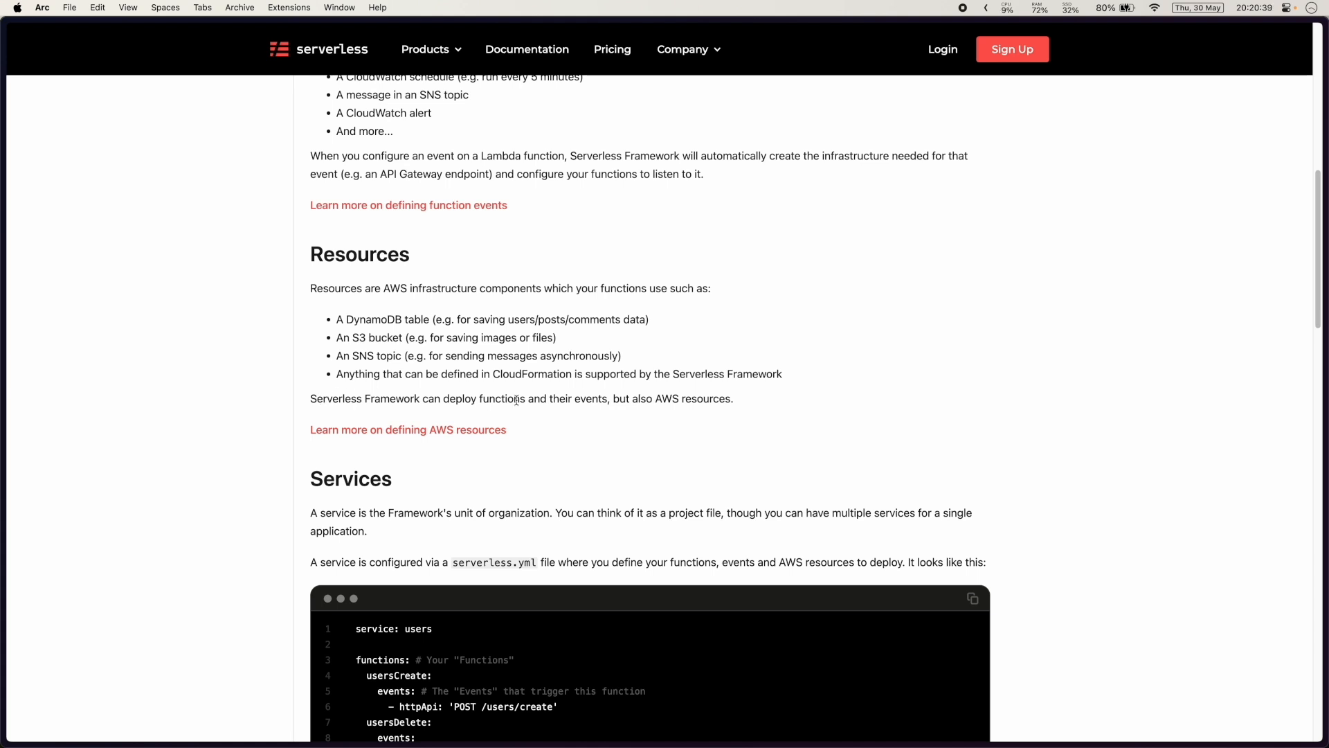
double_click(532, 374)
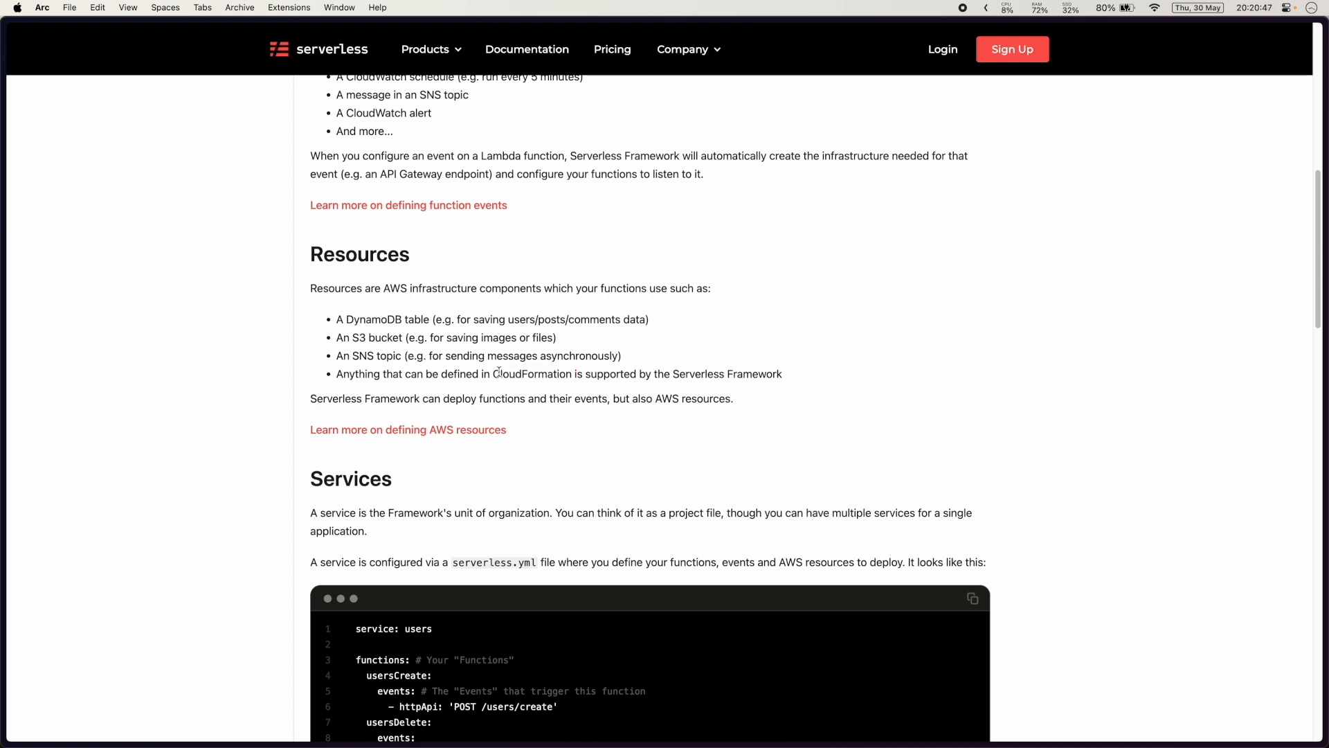
double_click(532, 374)
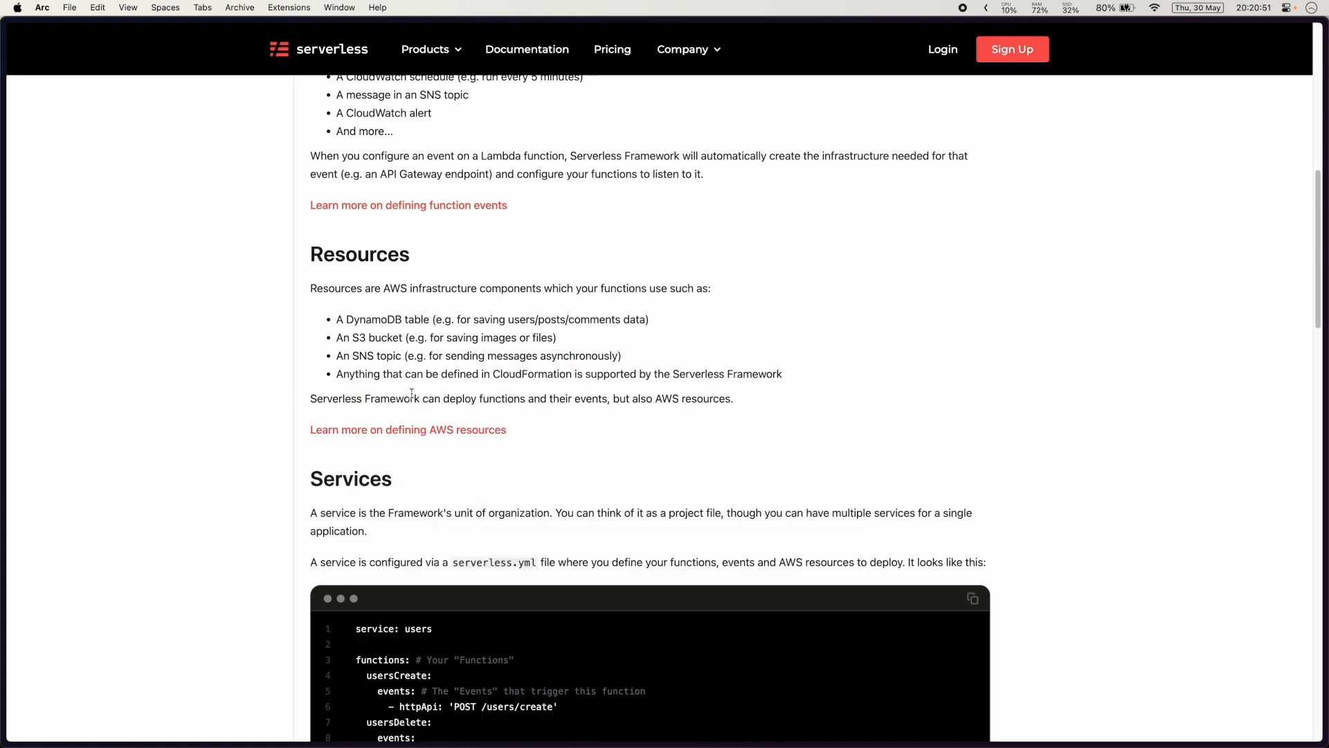
scroll("down", 3)
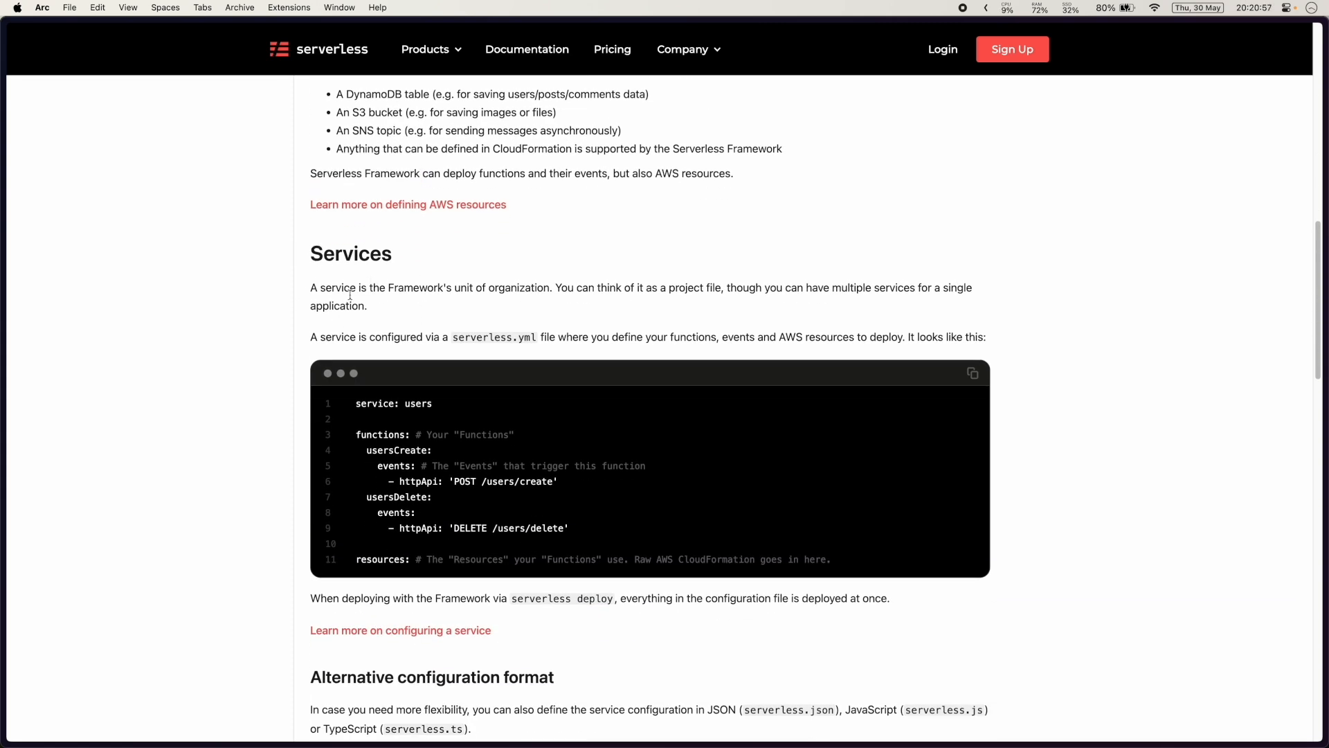
scroll("down", 3)
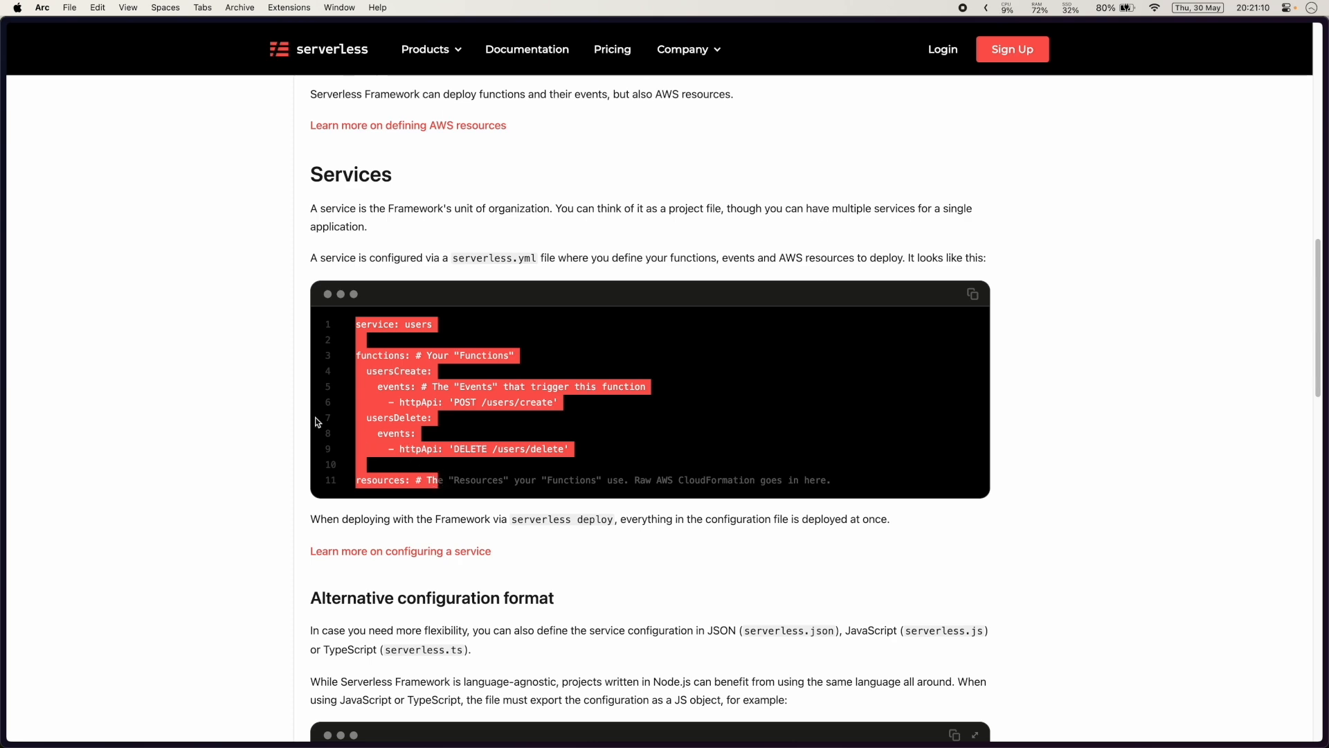
scroll("down", 3)
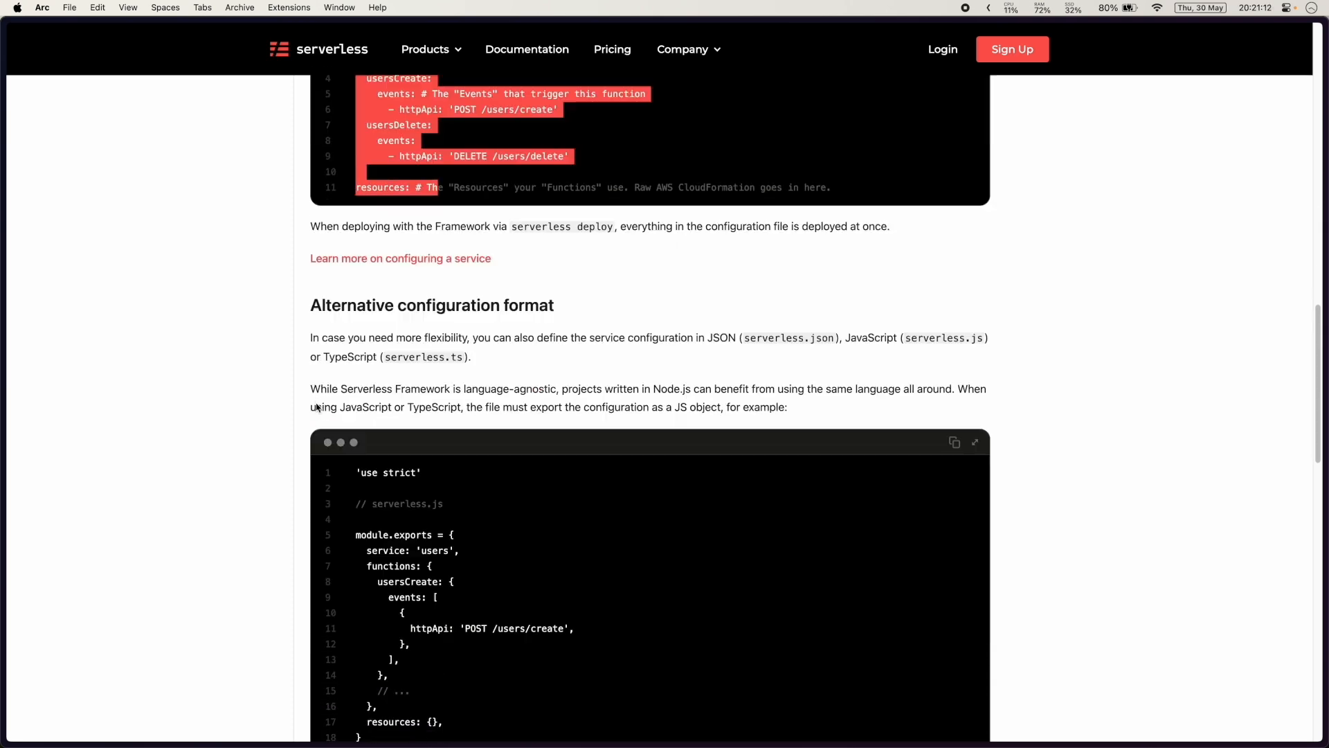